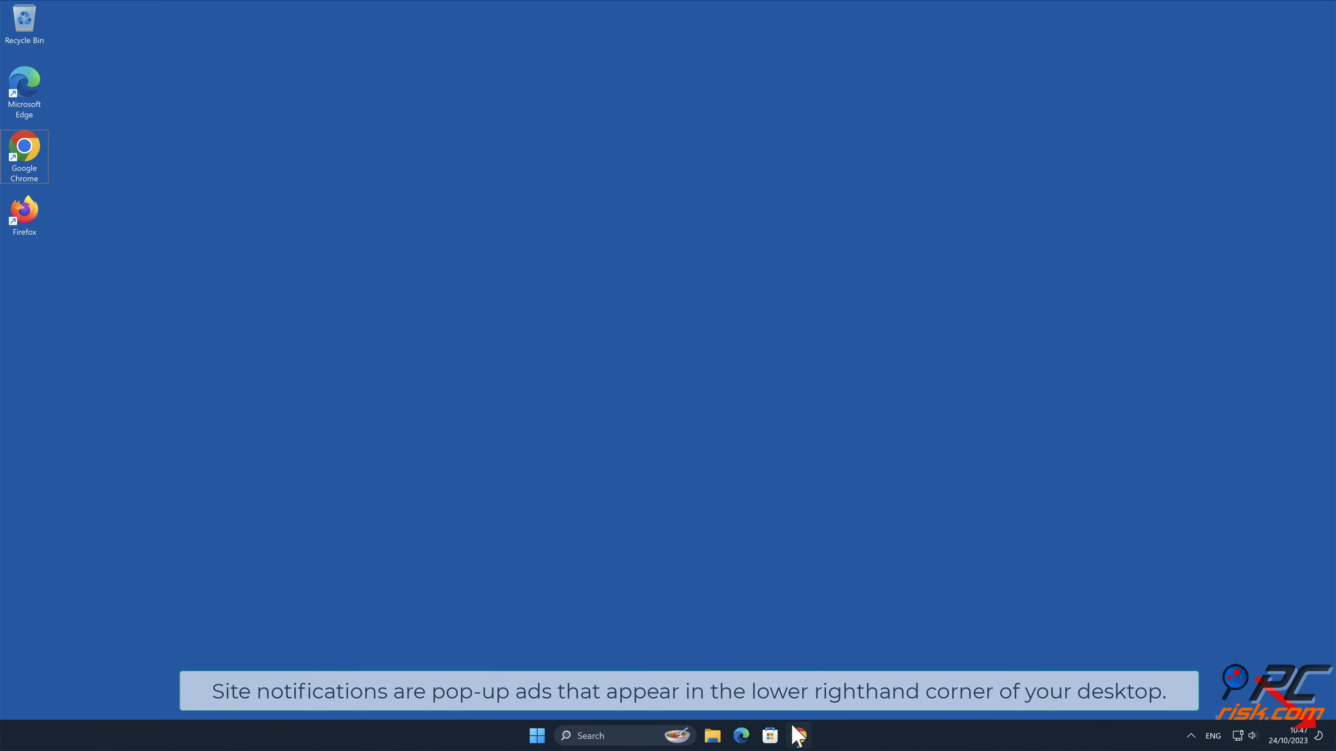
Allow news-zaziza.cc notifications, follow its ALLOW TO WATCH prompt, then close Chrome.
{"action": "left_click", "coordinate": [798, 736]}
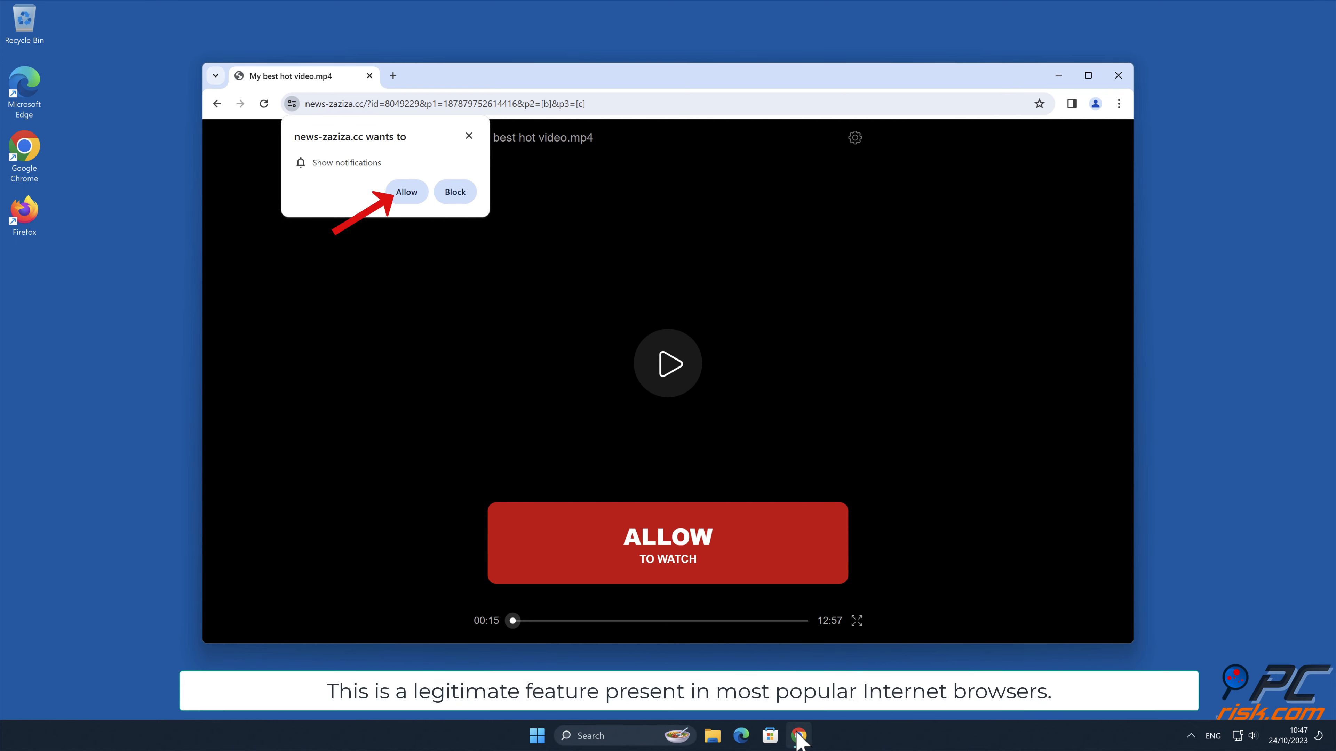
{"action": "mouse_move", "coordinate": [1250, 288]}
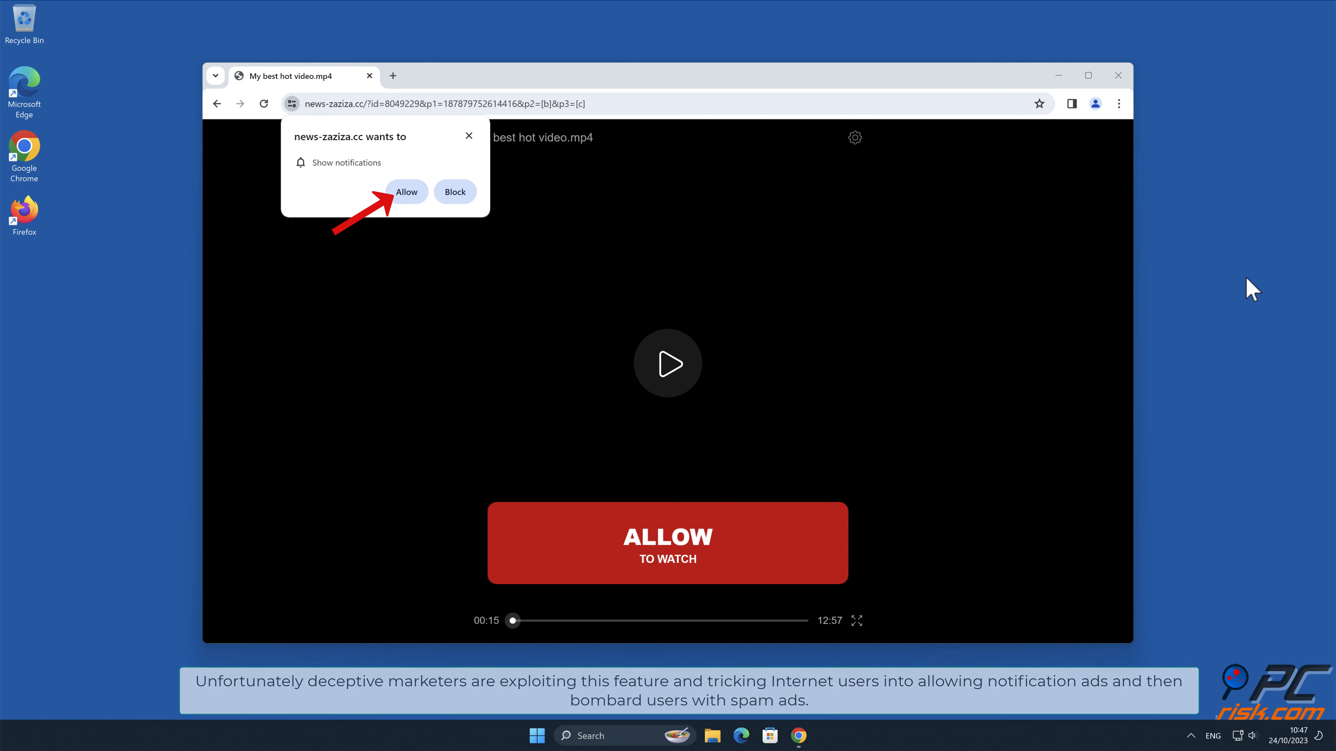
{"action": "left_click", "coordinate": [406, 192]}
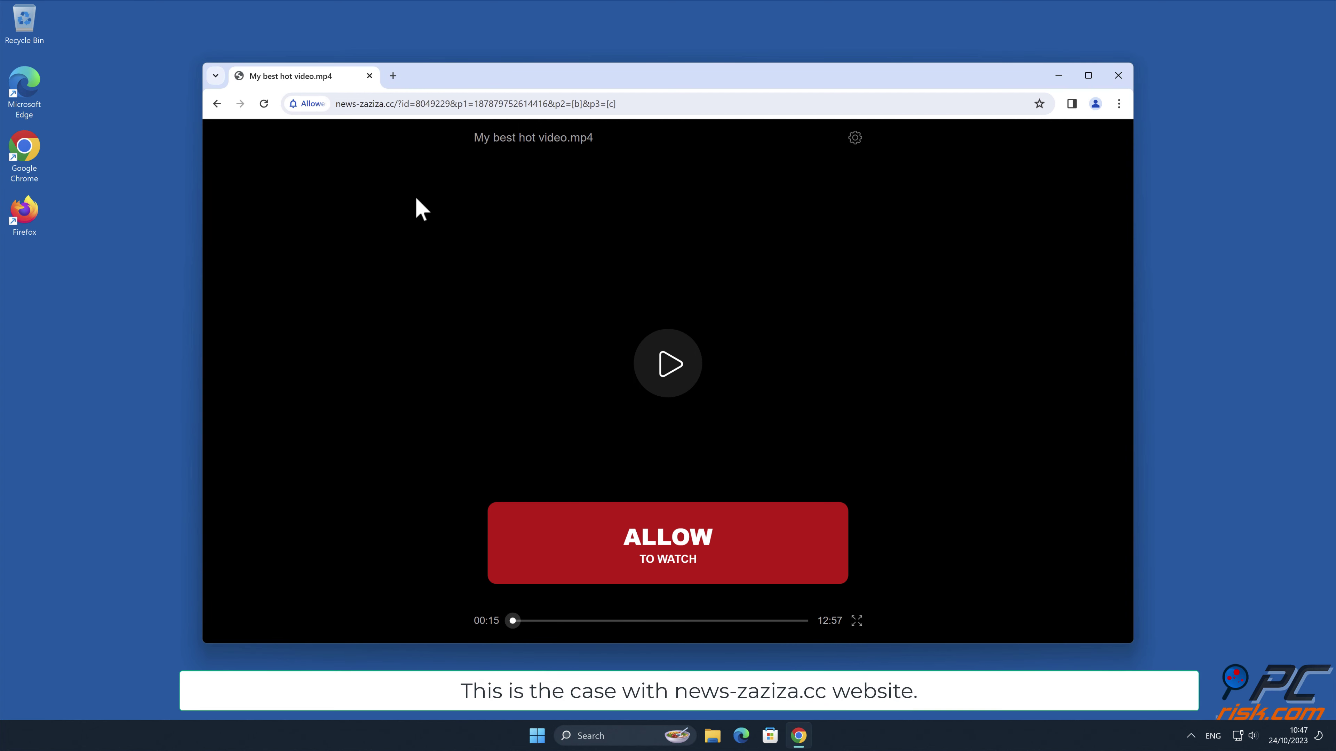
{"action": "left_click", "coordinate": [307, 103]}
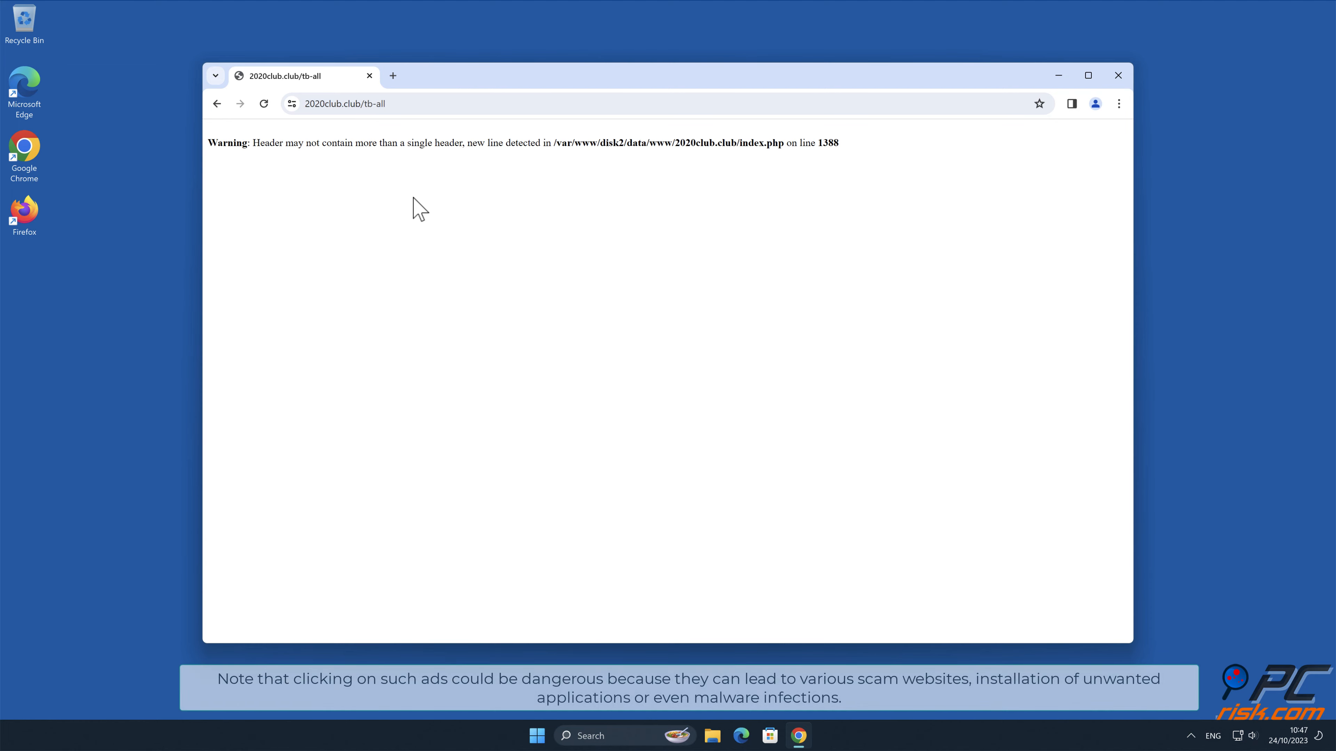
{"action": "left_click", "coordinate": [1118, 75]}
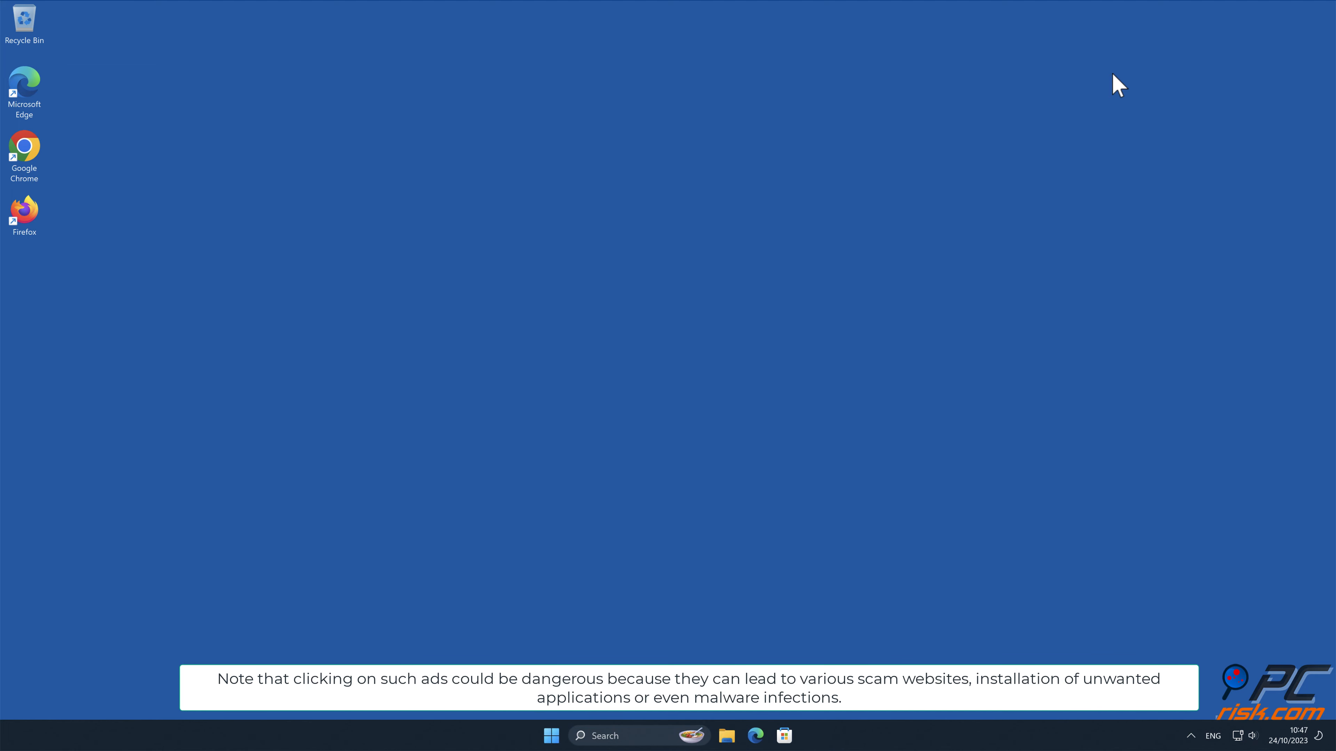
{"action": "mouse_move", "coordinate": [1232, 69]}
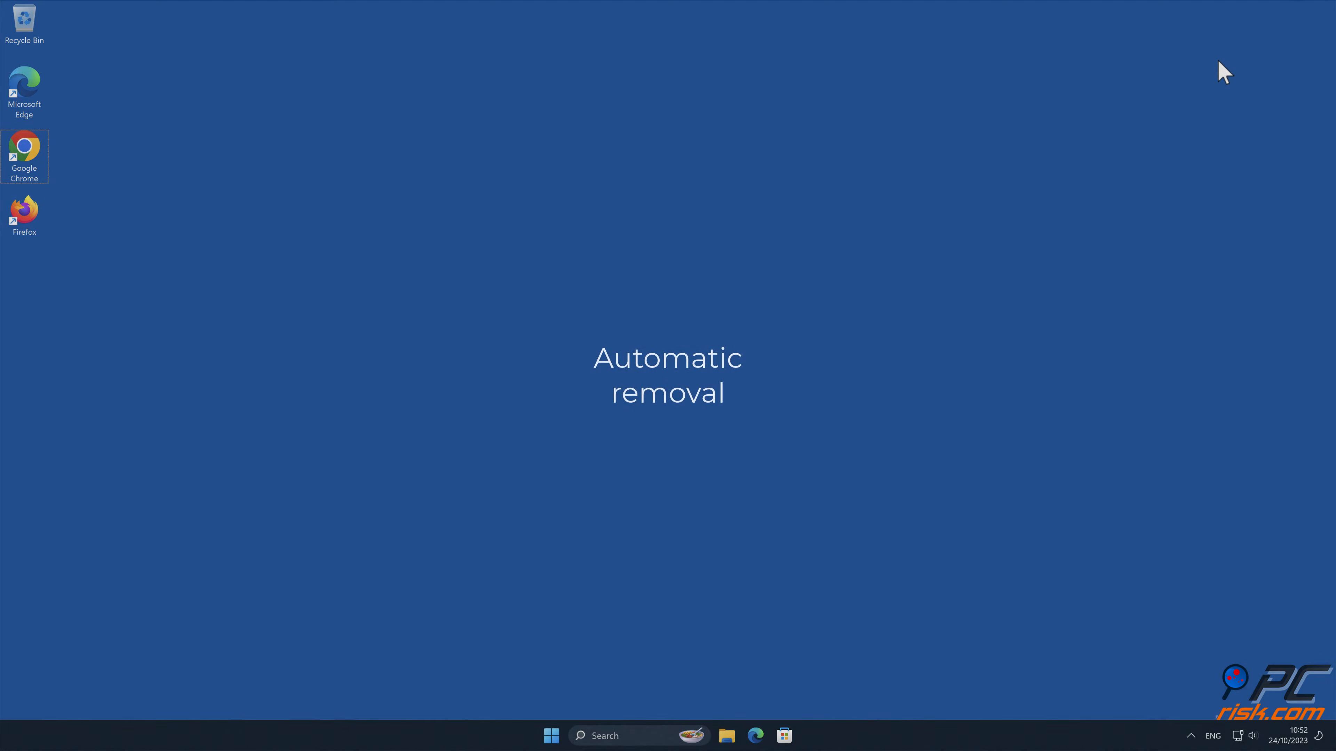
{"action": "double_click", "coordinate": [23, 151]}
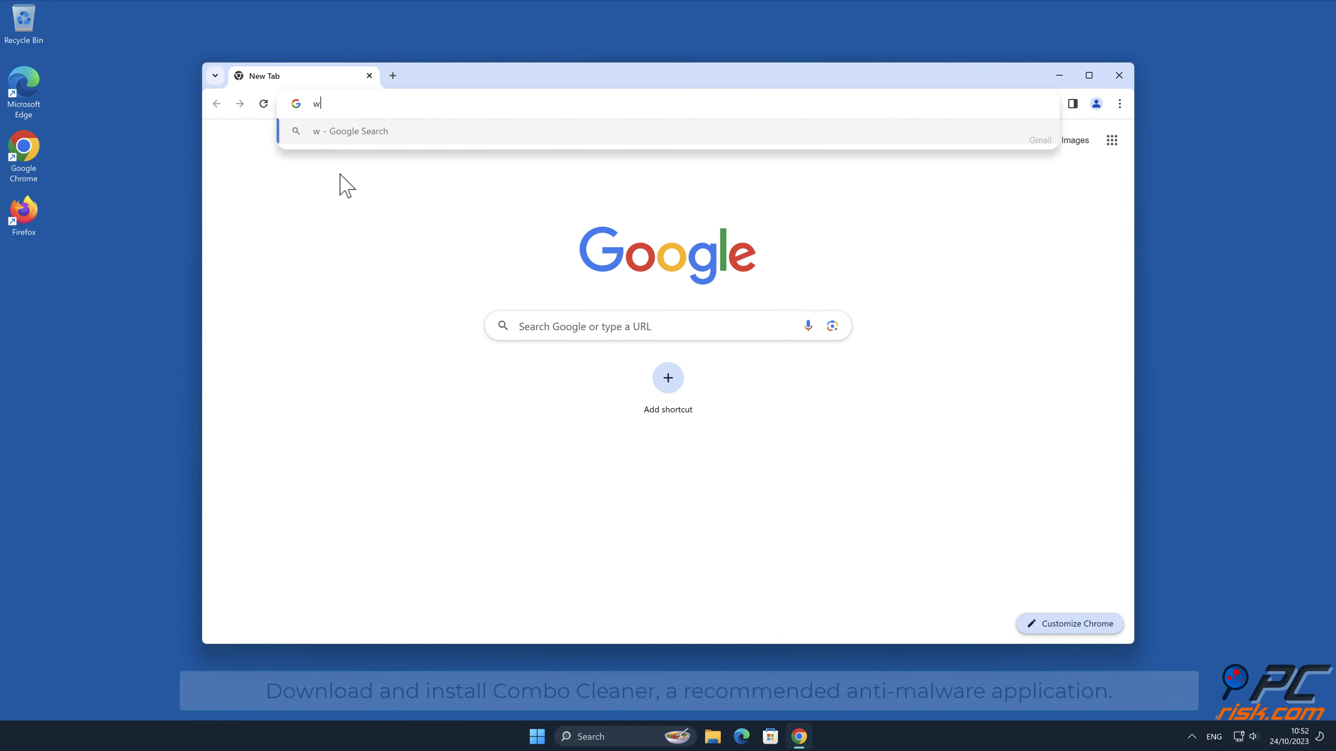
{"action": "type", "text": "ww.combocle"}
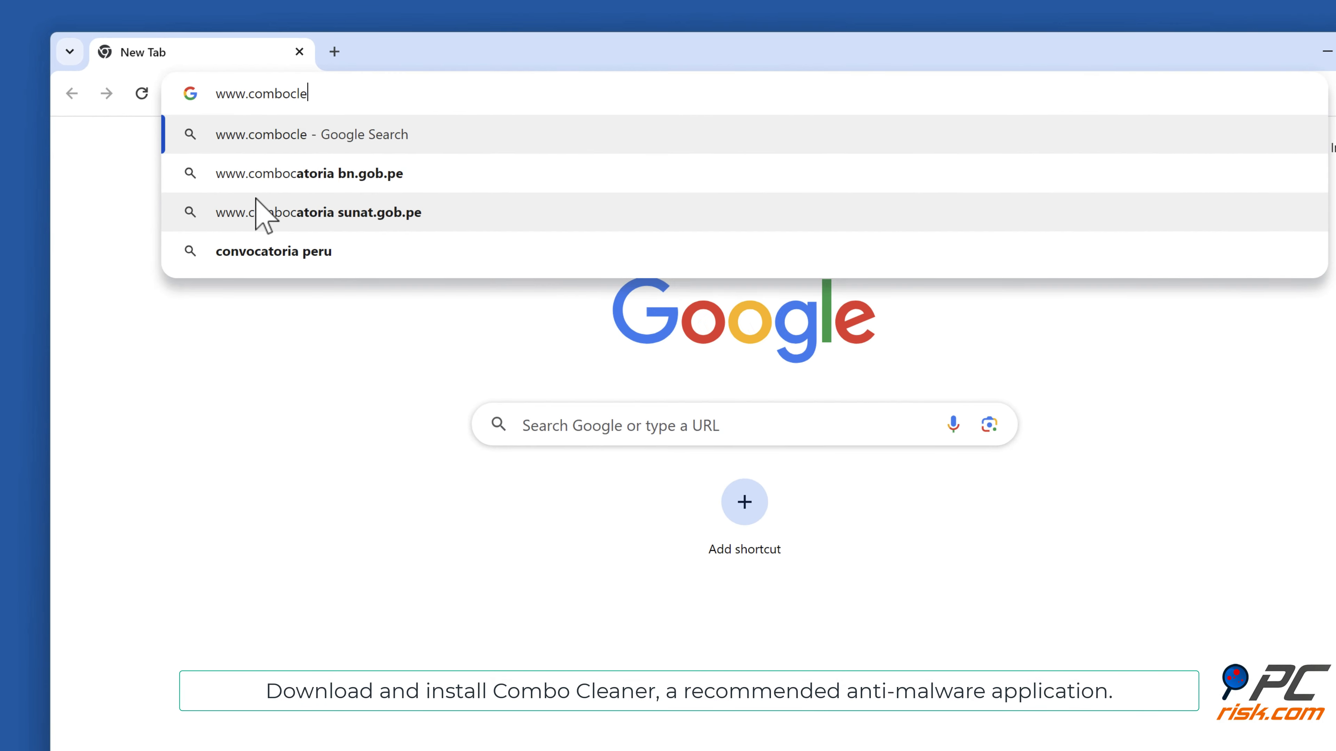
{"action": "key", "text": "Return"}
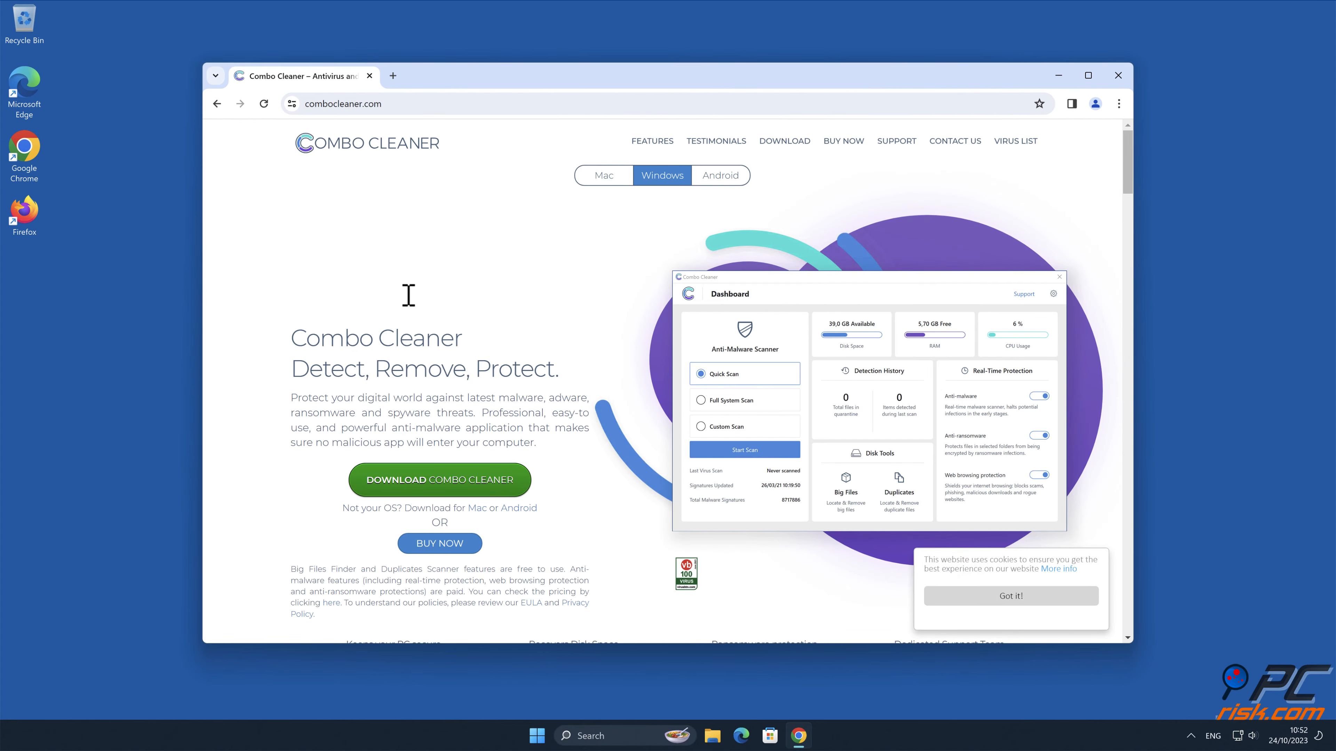
Download Combo Cleaner, approve the UAC prompt, install it and launch the app.
{"action": "left_click", "coordinate": [439, 478]}
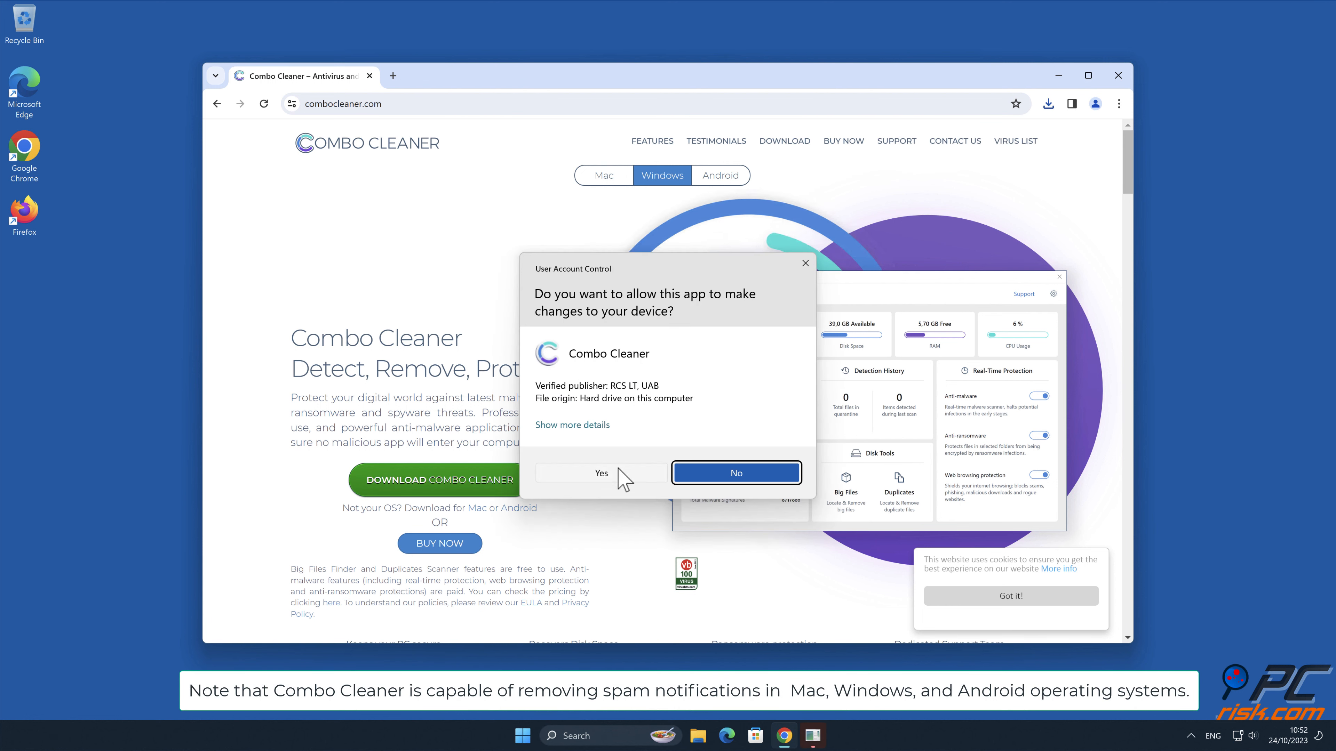
{"action": "left_click", "coordinate": [599, 473]}
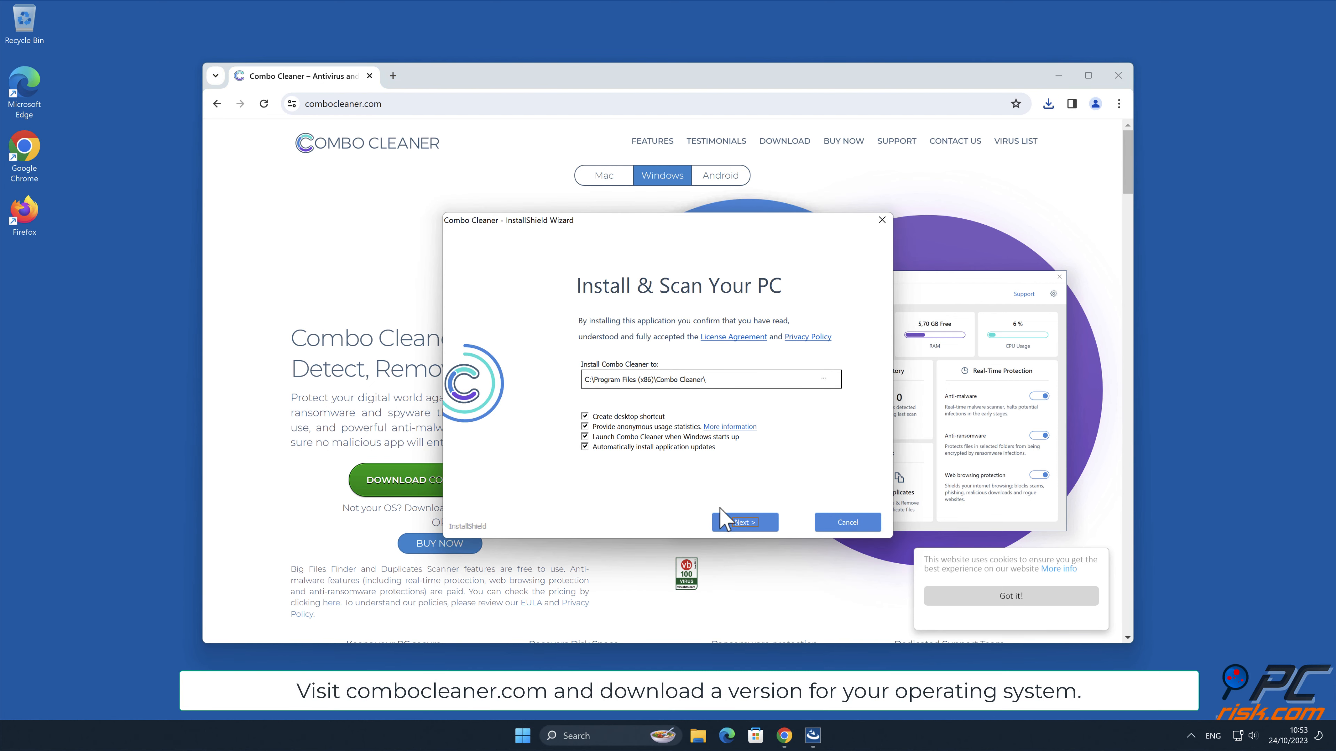
{"action": "left_click", "coordinate": [743, 521]}
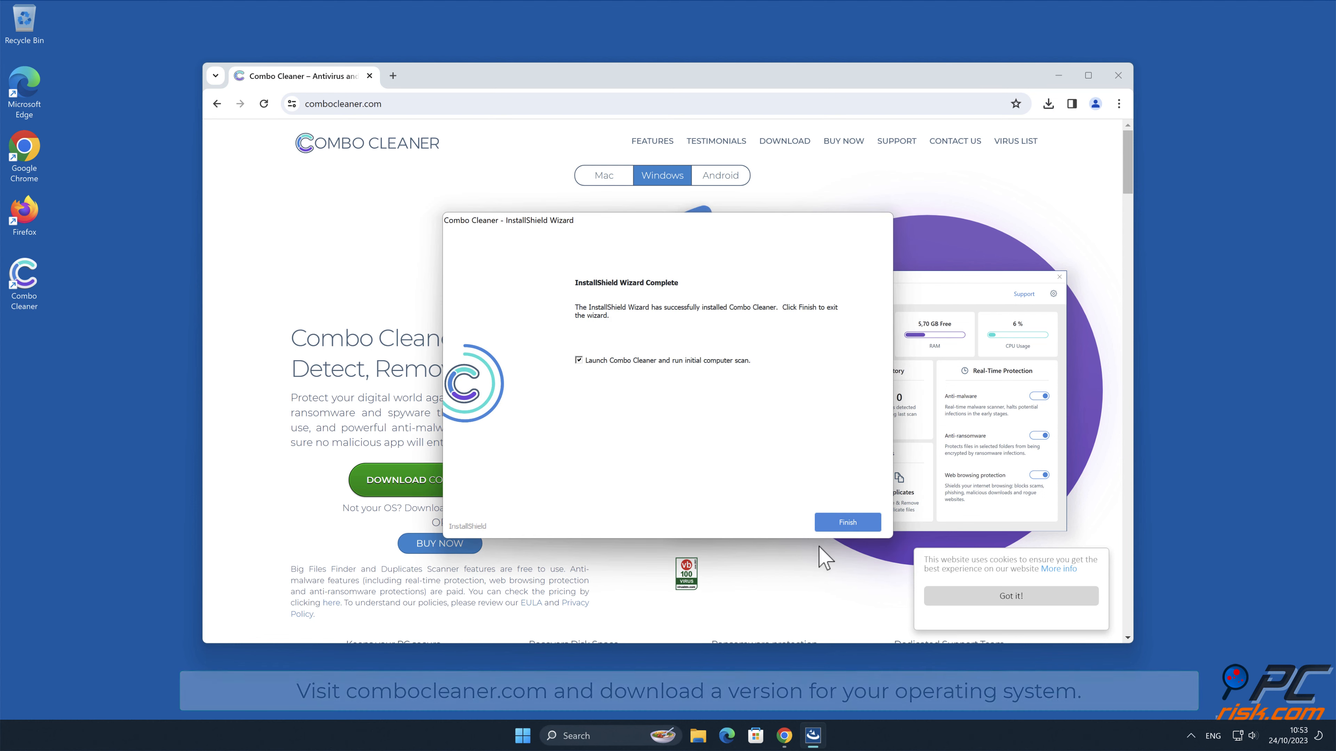
{"action": "left_click", "coordinate": [847, 521]}
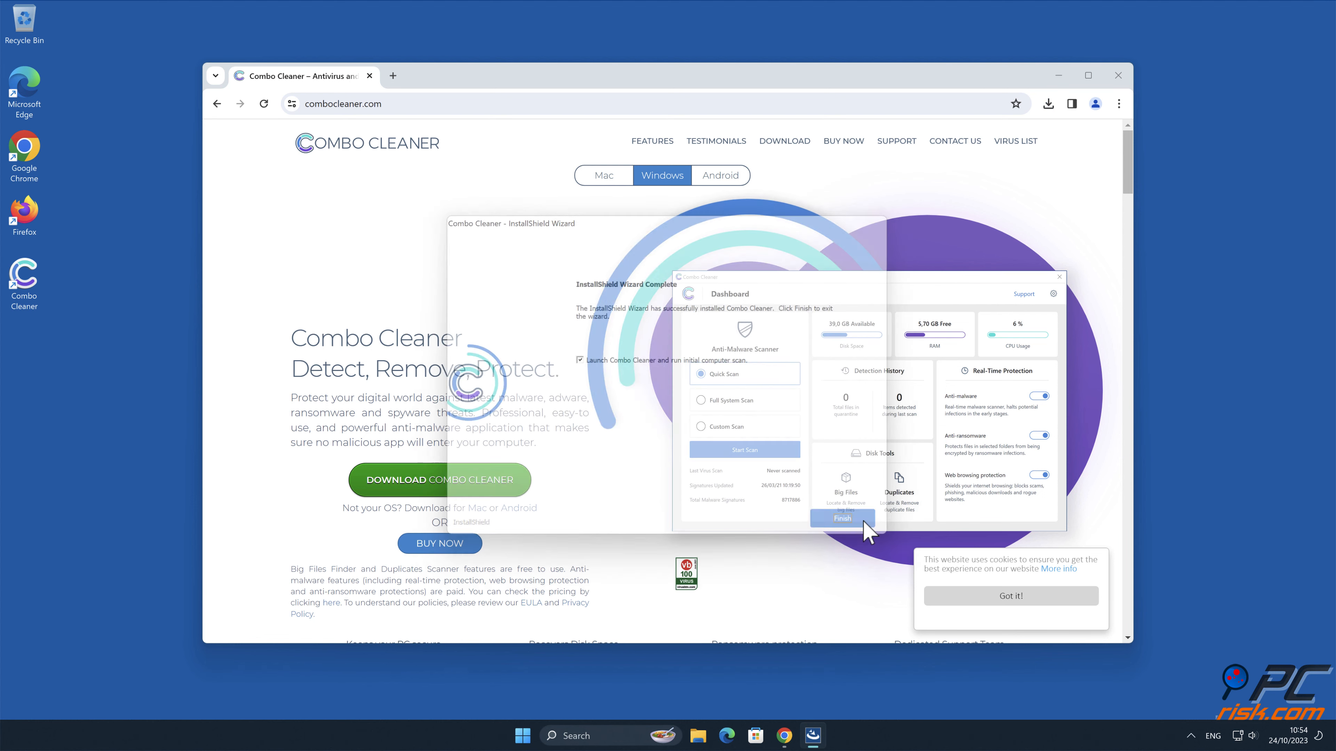
{"action": "left_click", "coordinate": [842, 517]}
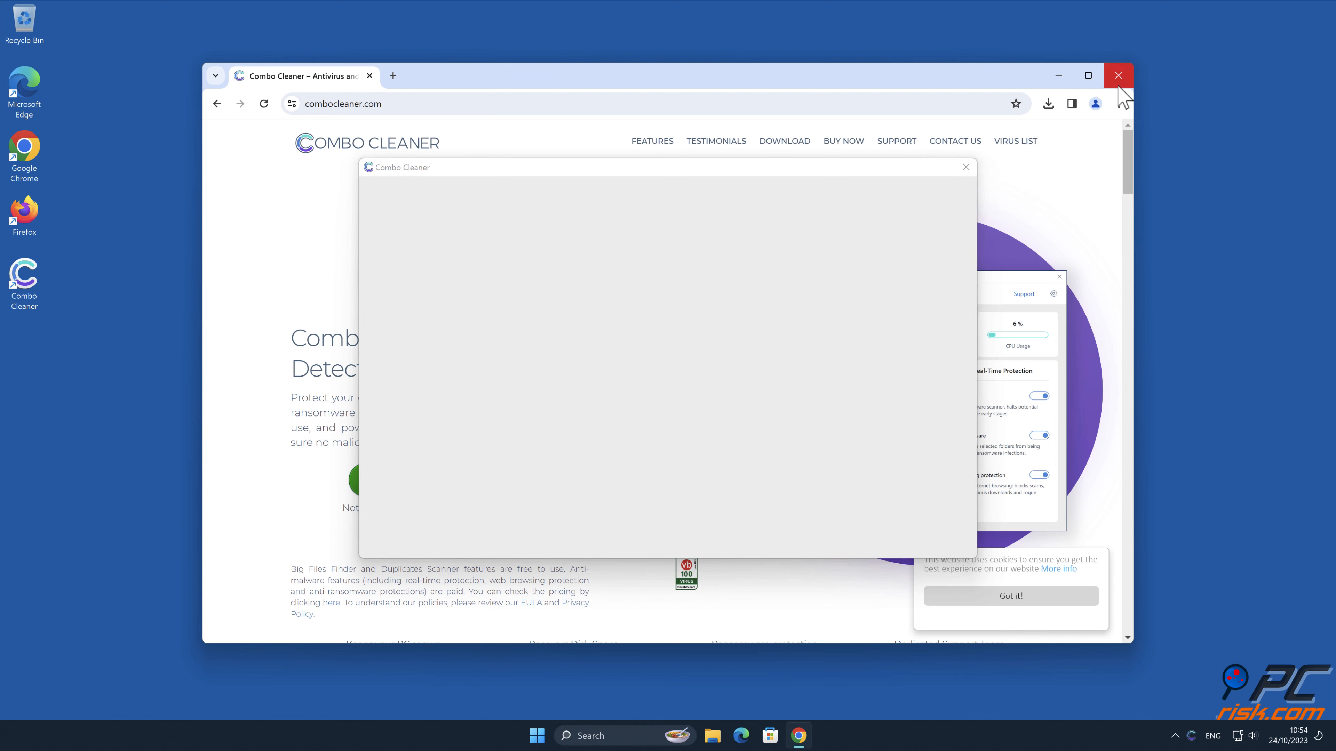
Run a quick scan, remove the detected news-zaziza.cc Ads threat and return to the dashboard.
{"action": "left_click", "coordinate": [1118, 75]}
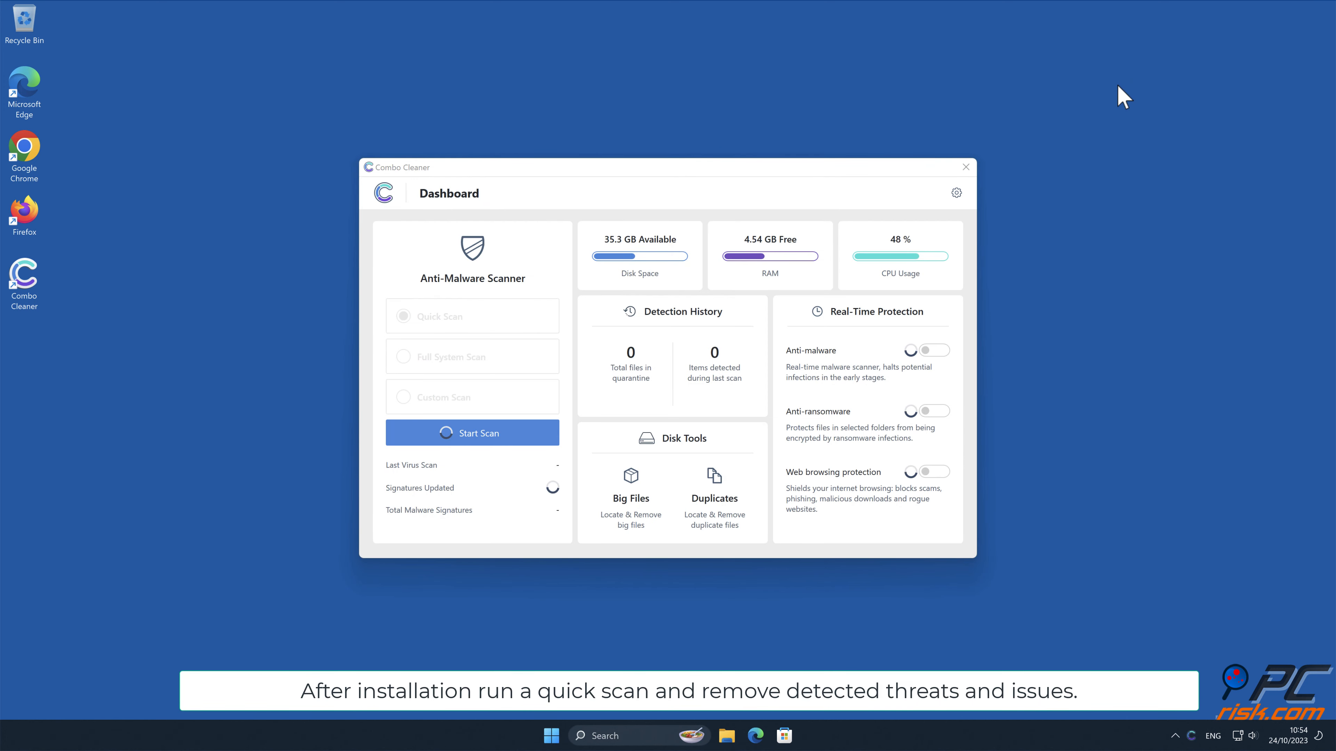
{"action": "left_click", "coordinate": [471, 432]}
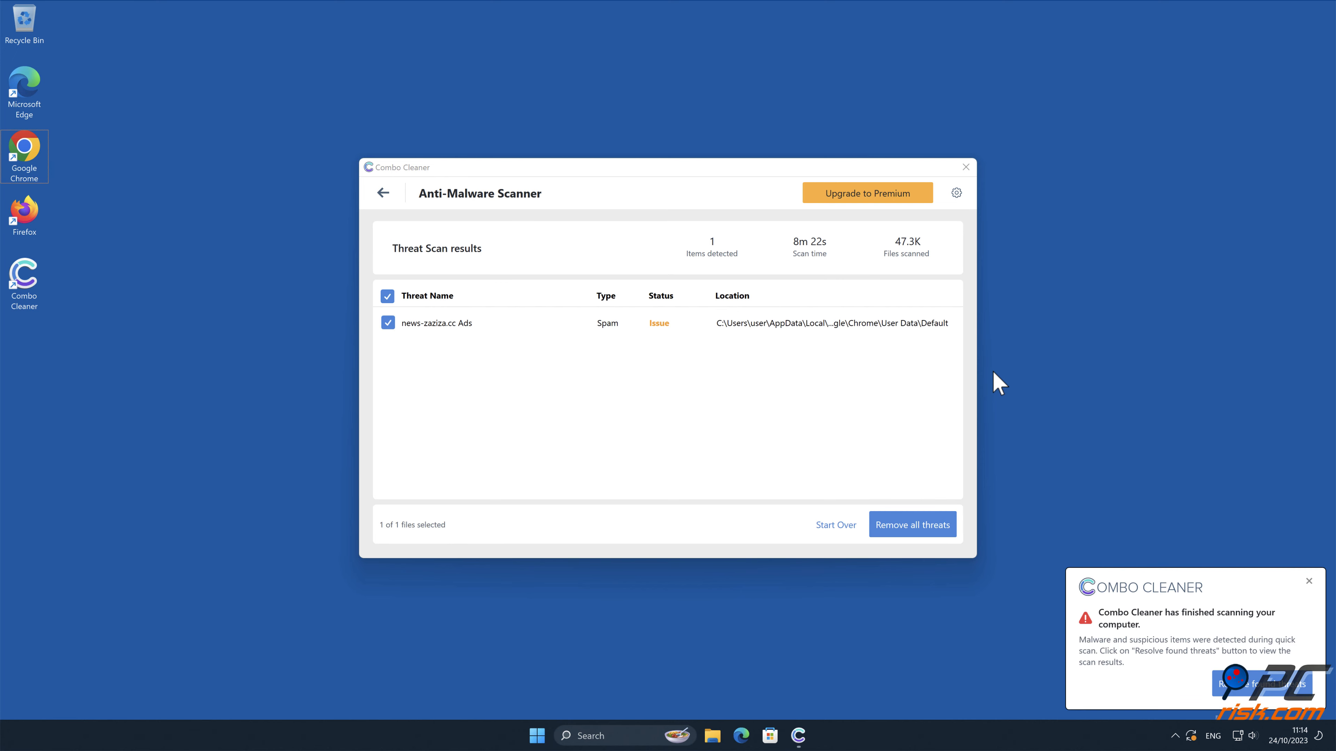
{"action": "left_click", "coordinate": [866, 193]}
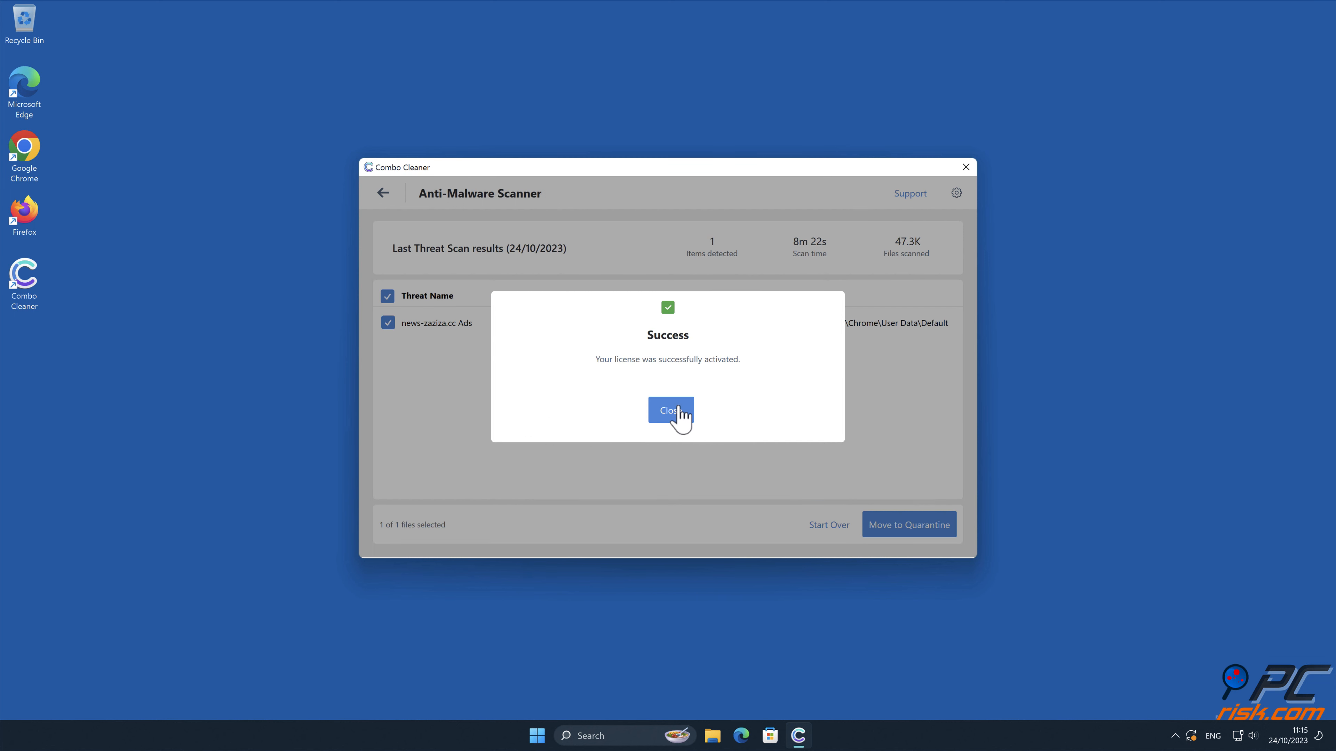
{"action": "left_click", "coordinate": [669, 409]}
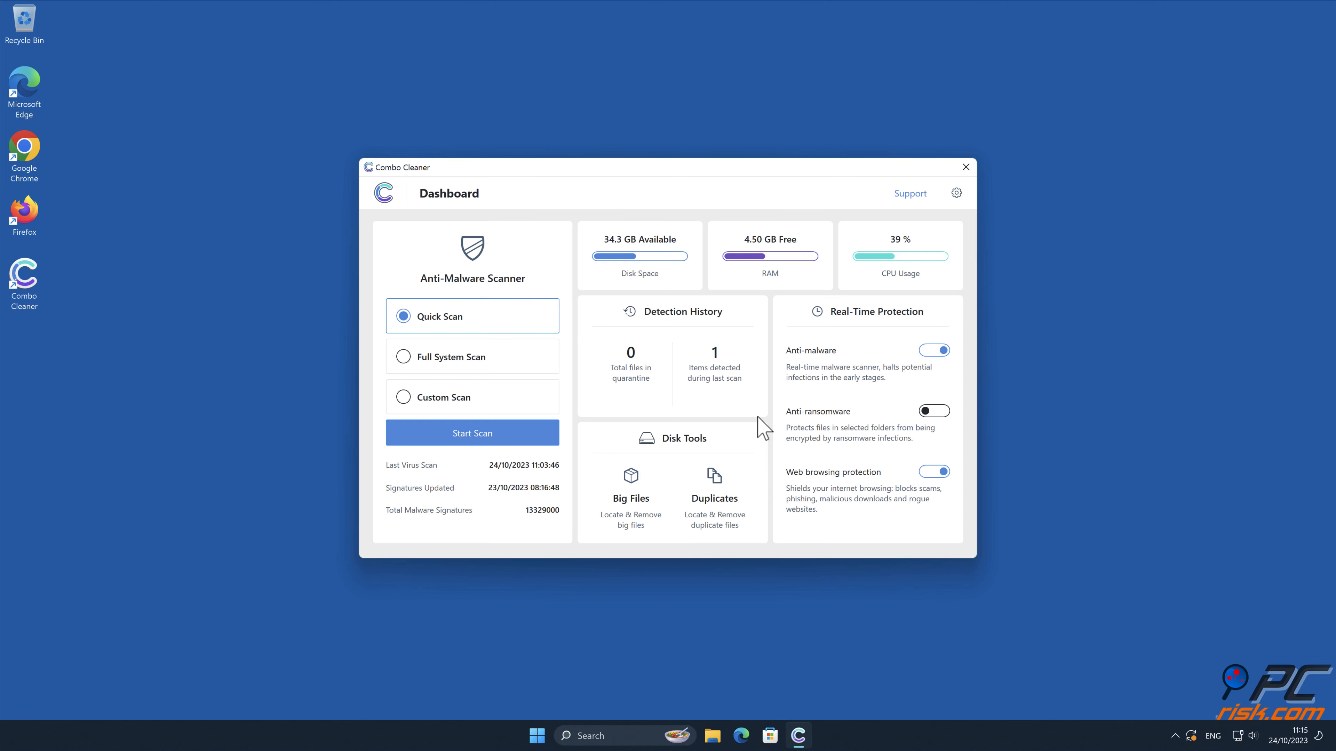
{"action": "left_click", "coordinate": [965, 167]}
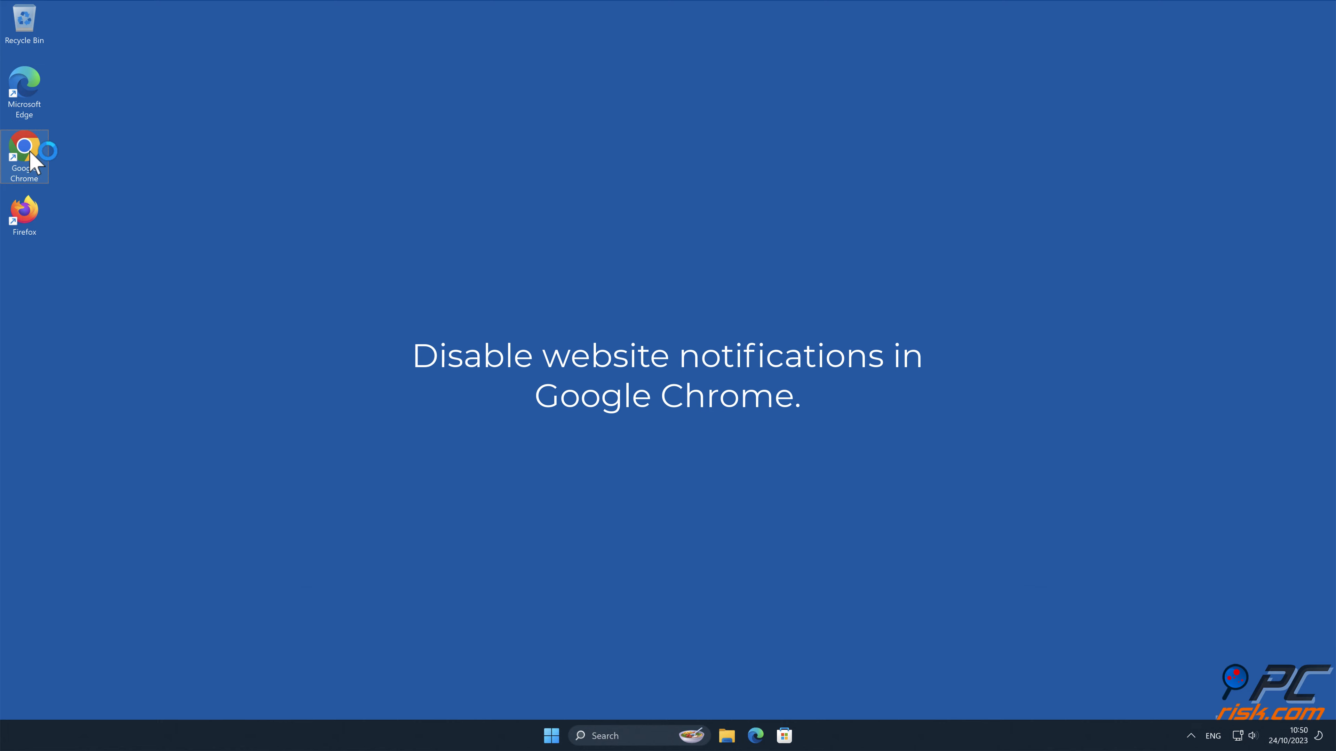
Launch Chrome and open Settings from the three-dot menu.
{"action": "double_click", "coordinate": [24, 151]}
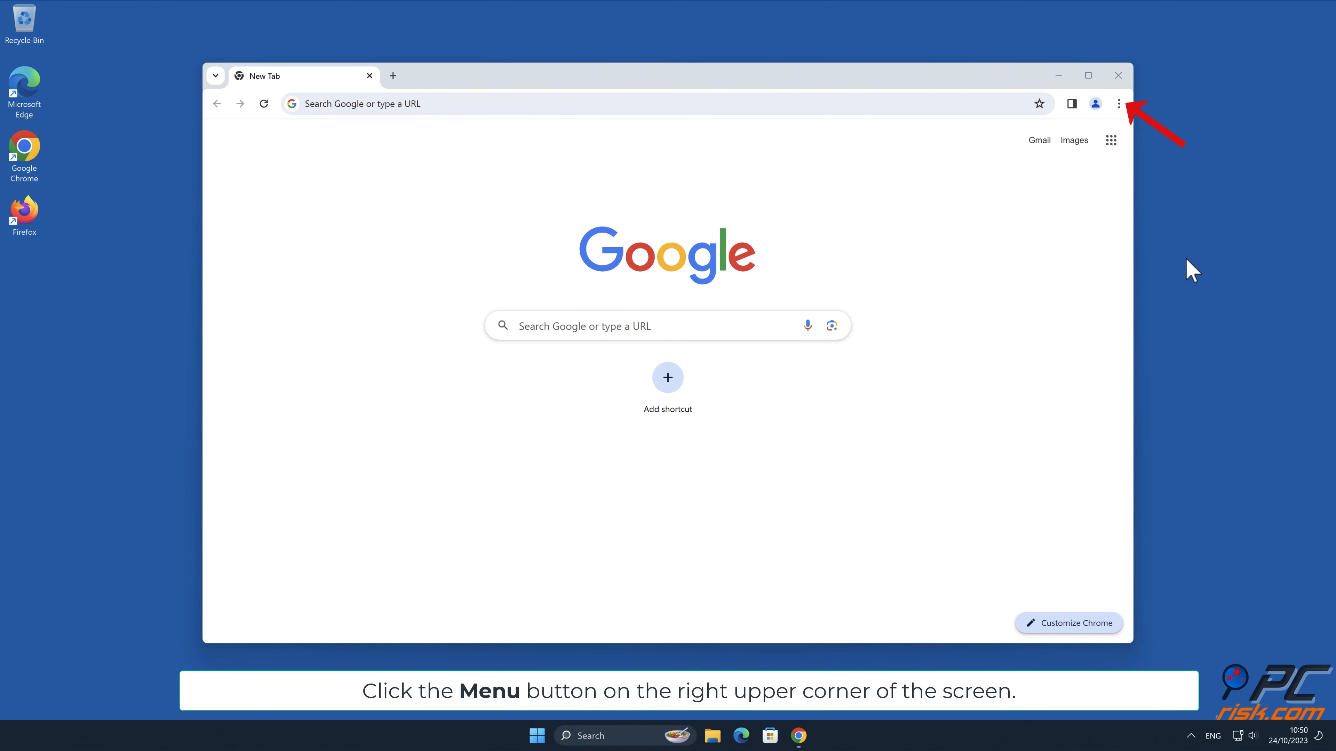
{"action": "left_click", "coordinate": [1118, 103]}
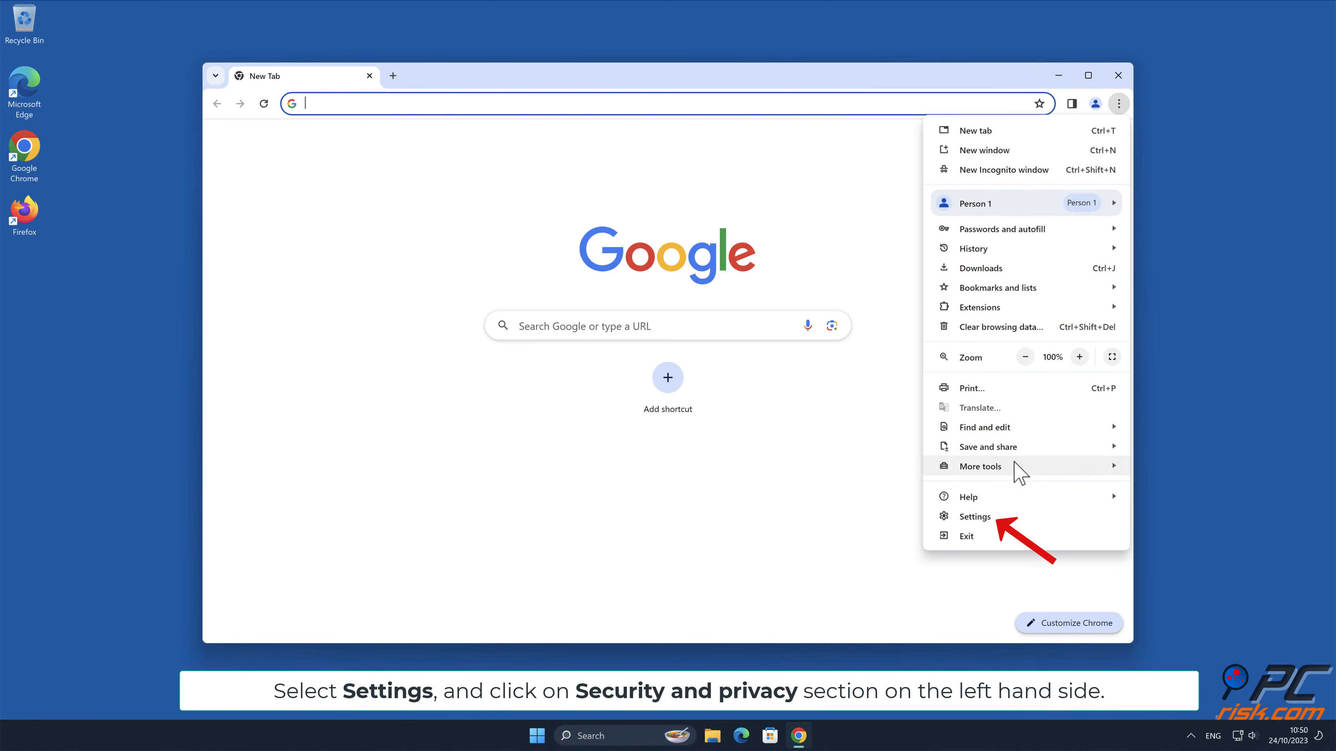
{"action": "left_click", "coordinate": [975, 516]}
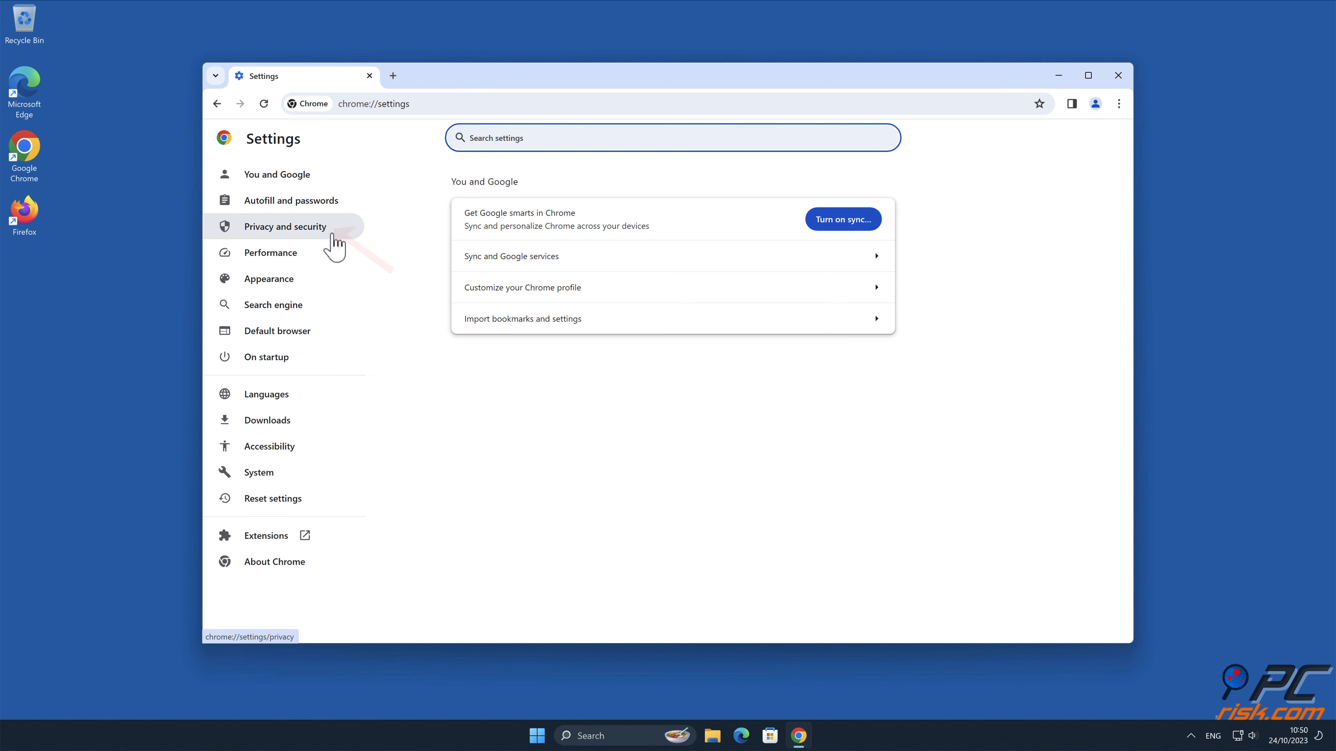
{"action": "left_click", "coordinate": [285, 226]}
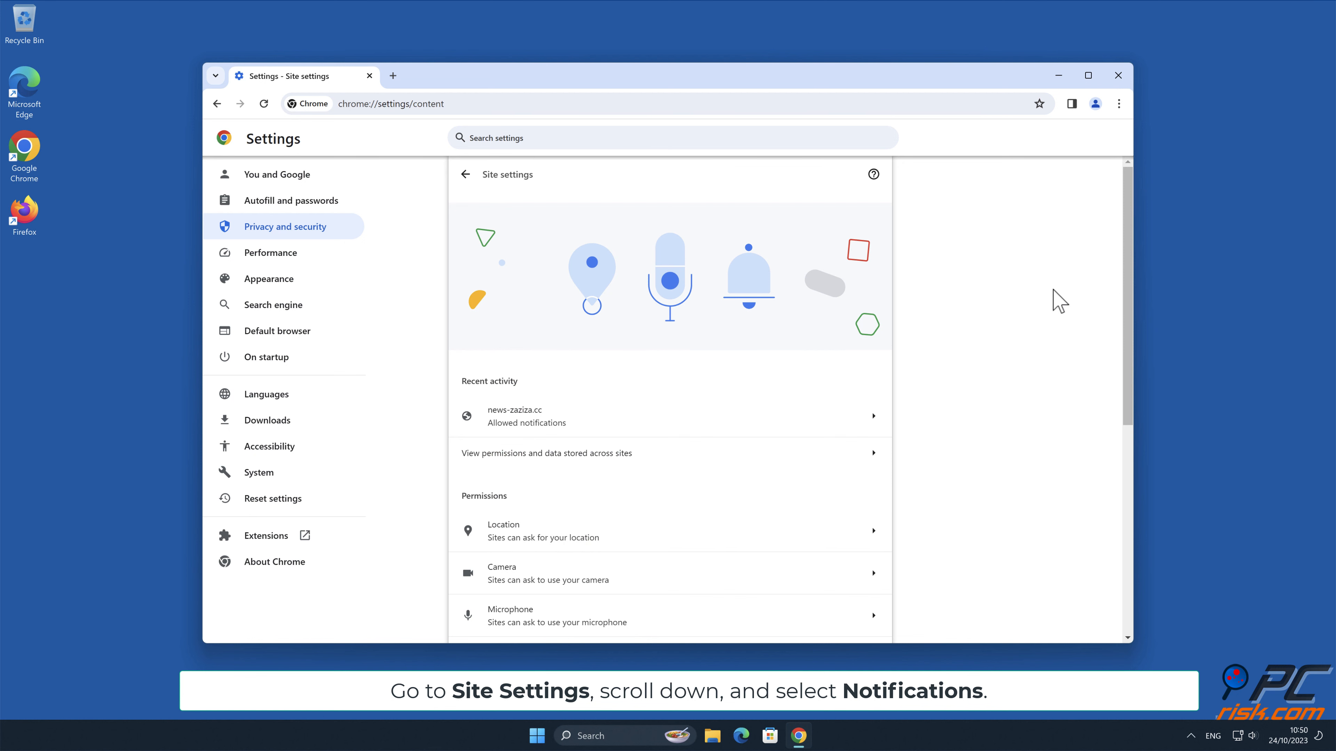
{"action": "scroll", "scroll_direction": "down", "scroll_amount": 3}
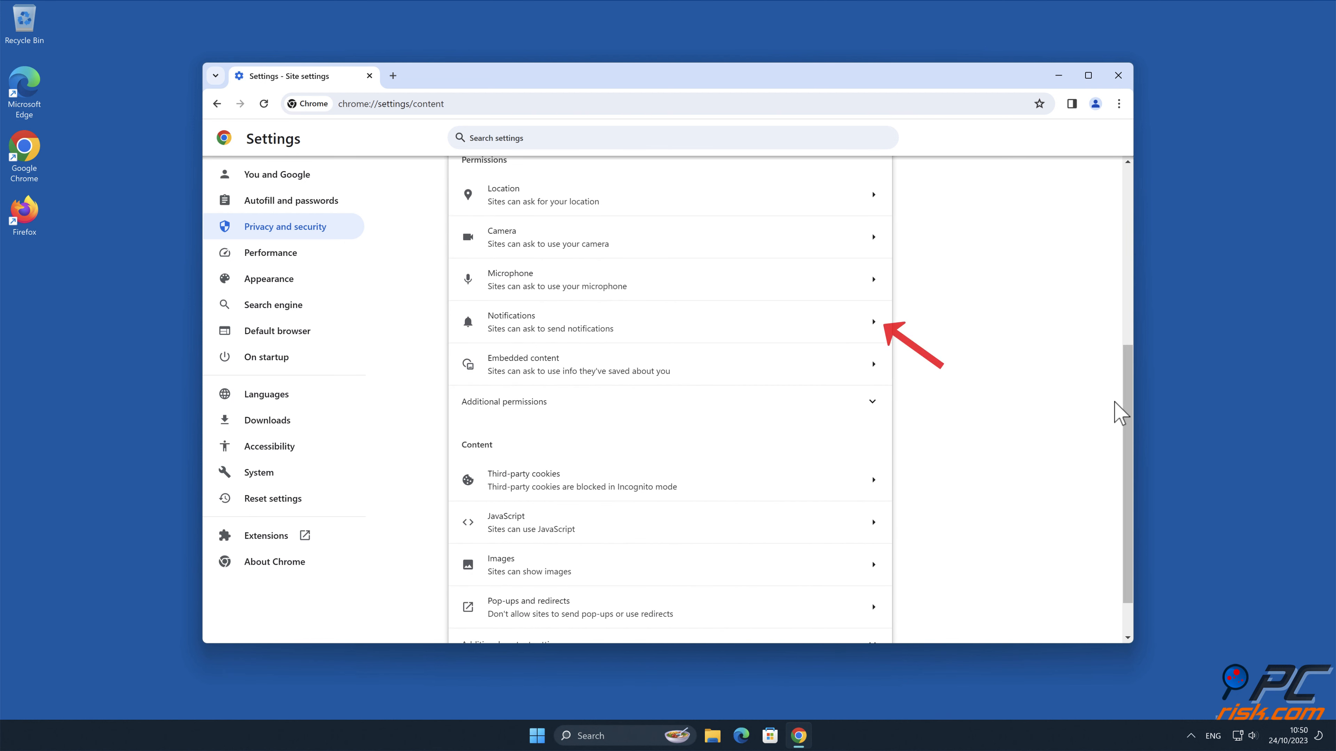
{"action": "mouse_move", "coordinate": [1112, 408]}
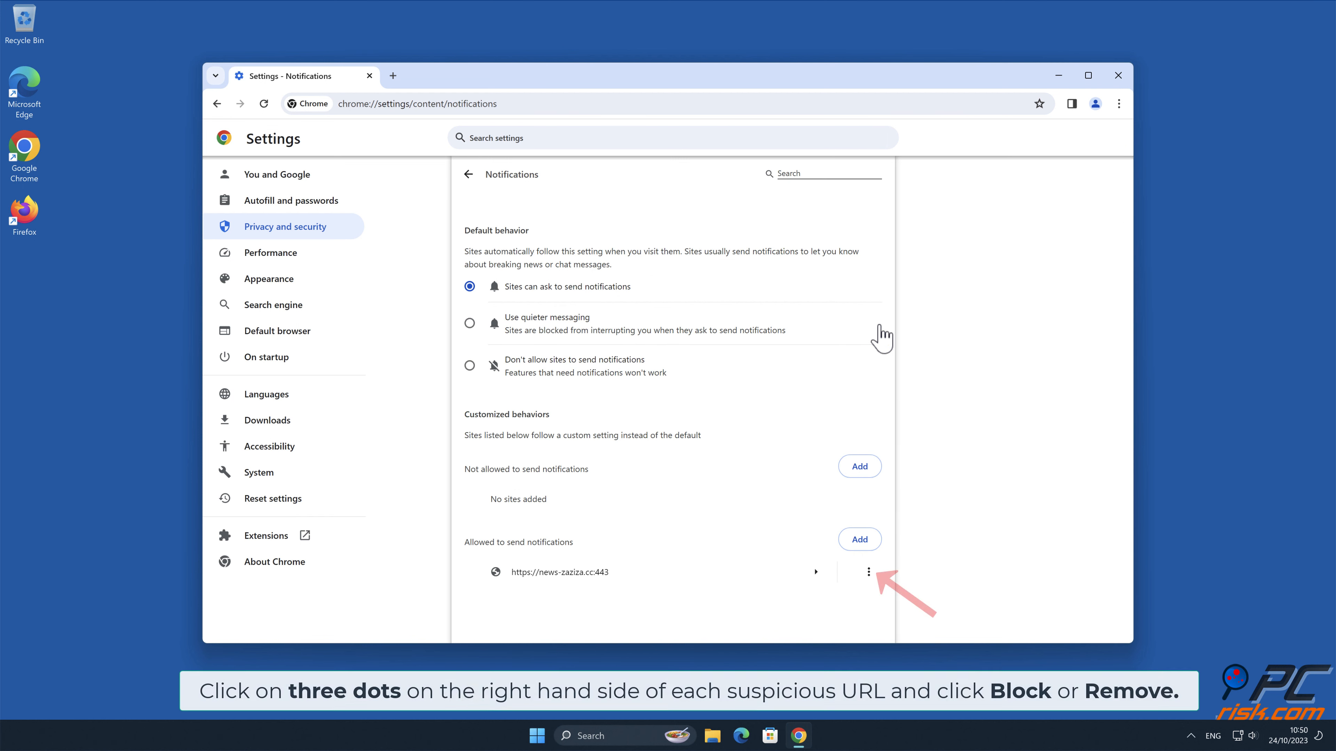
{"action": "mouse_move", "coordinate": [868, 572]}
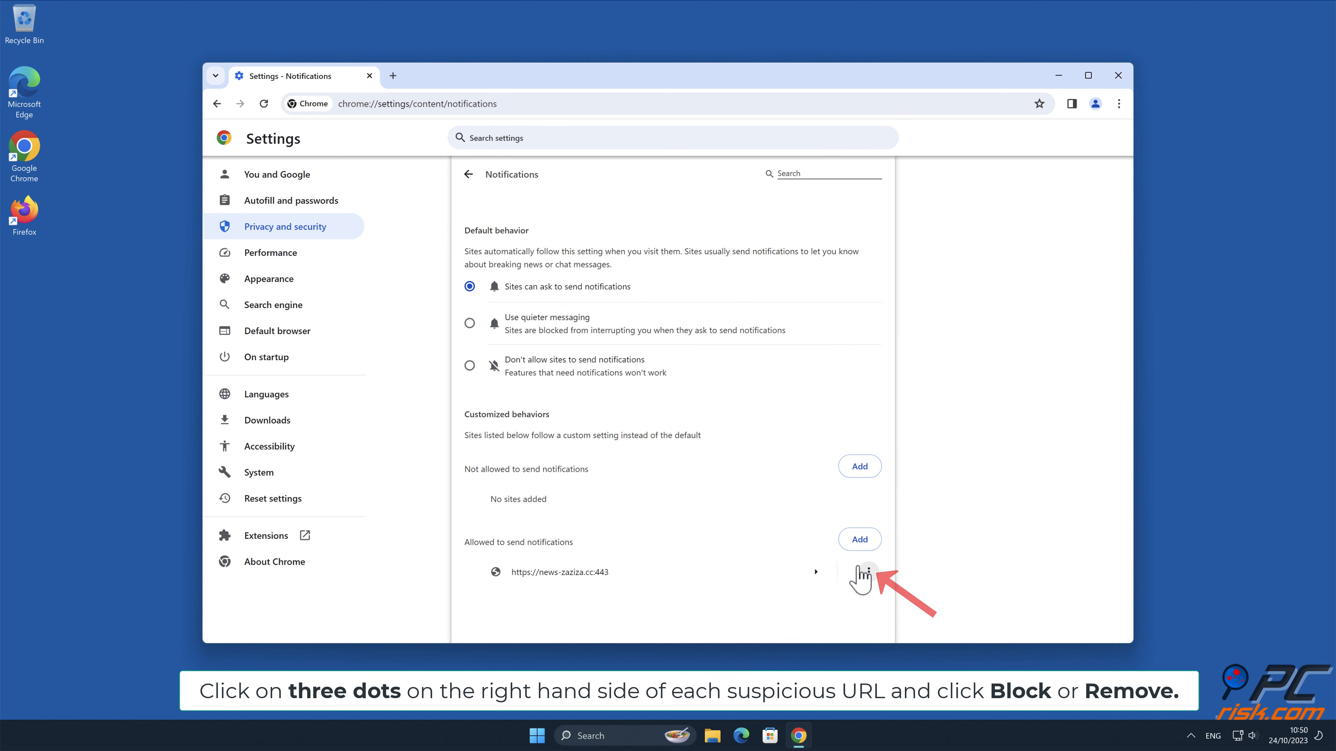
{"action": "left_click", "coordinate": [865, 572]}
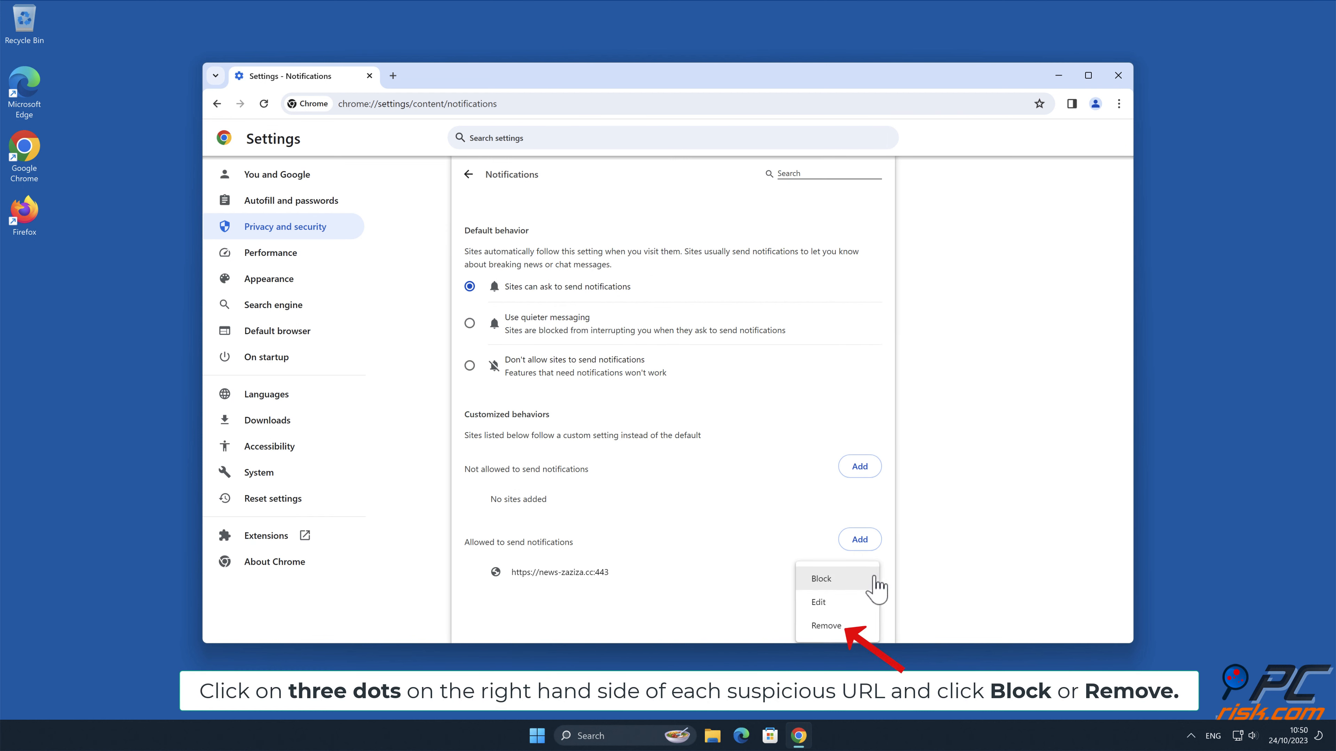
{"action": "left_click", "coordinate": [824, 625]}
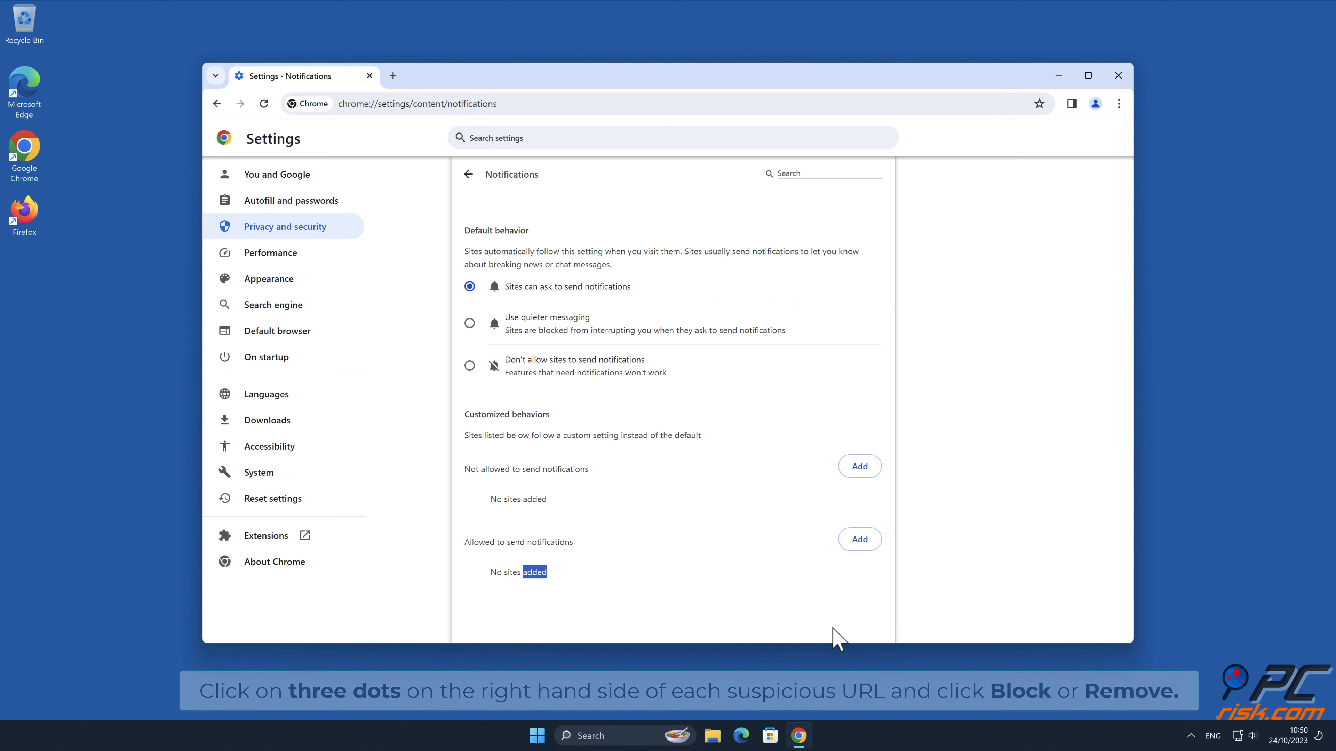
{"action": "left_click", "coordinate": [1117, 76]}
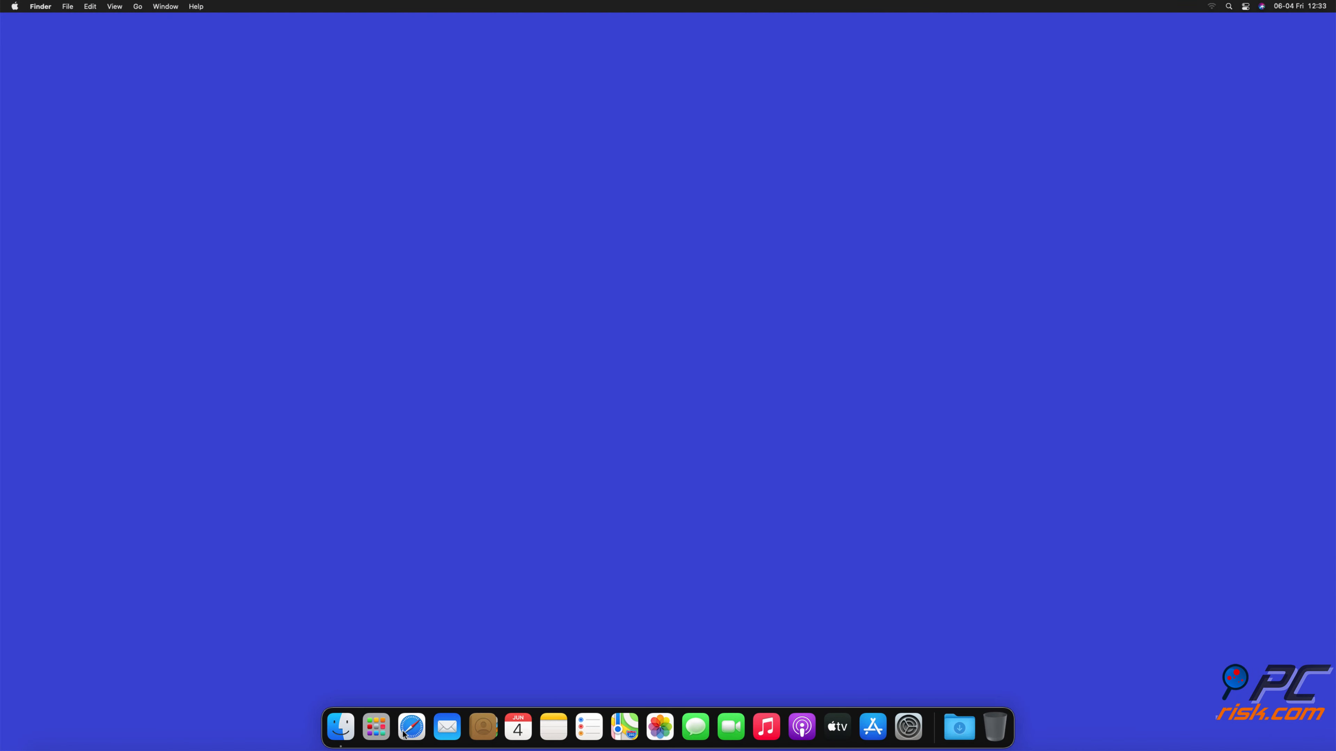
Launch Safari and open Preferences > Websites > Notifications.
{"action": "left_click", "coordinate": [411, 726]}
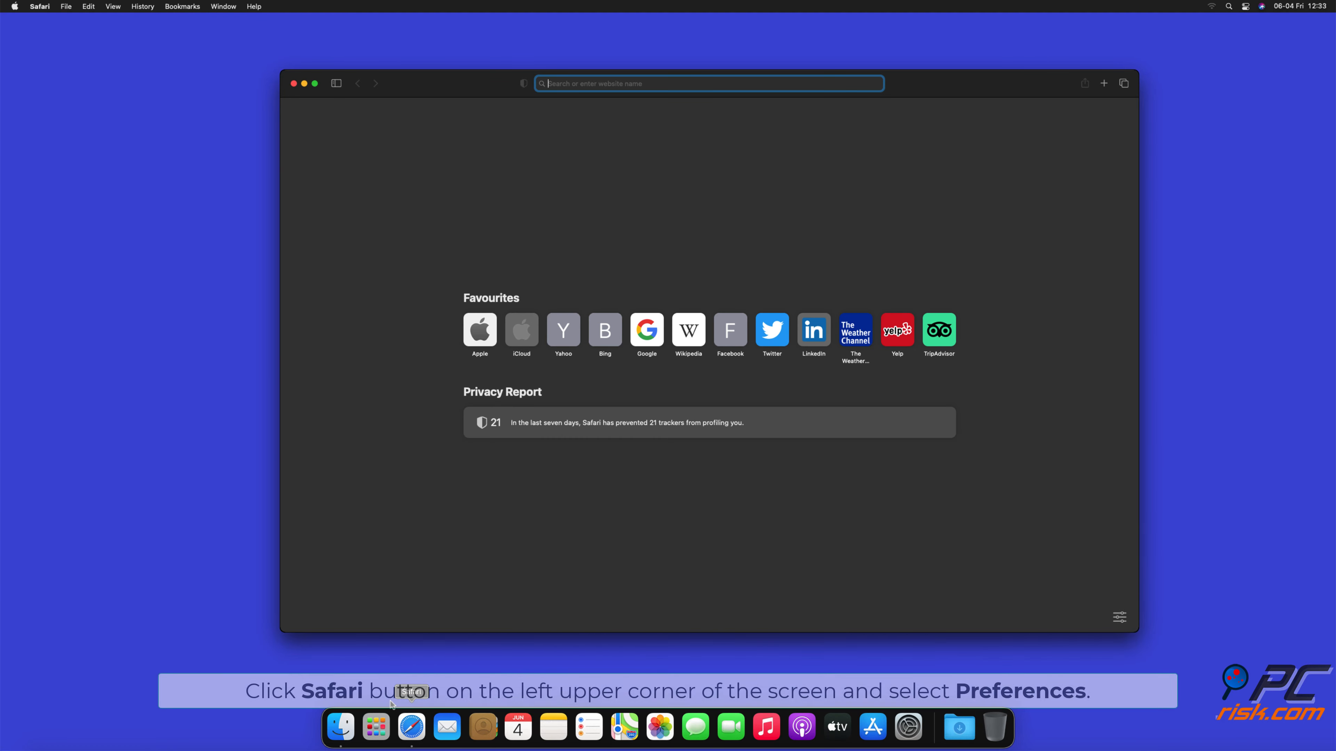
{"action": "mouse_move", "coordinate": [43, 19]}
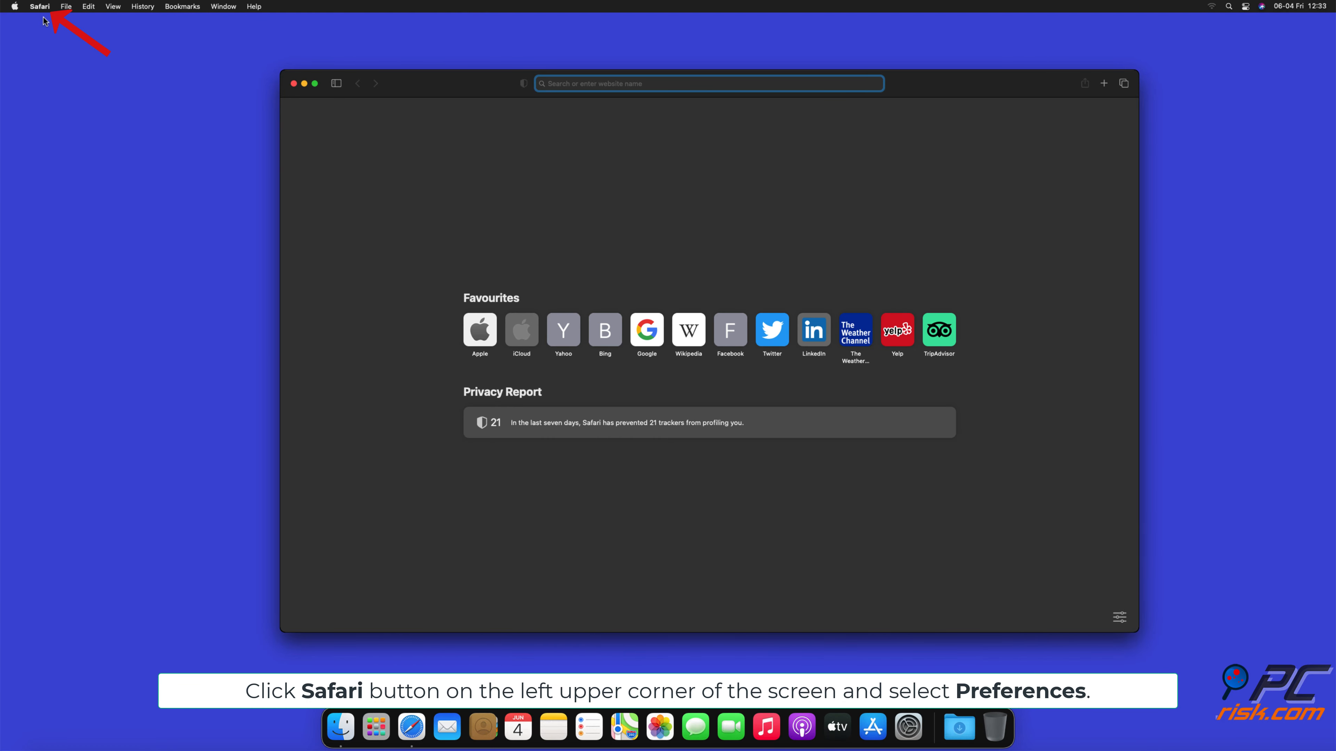
{"action": "left_click", "coordinate": [39, 6]}
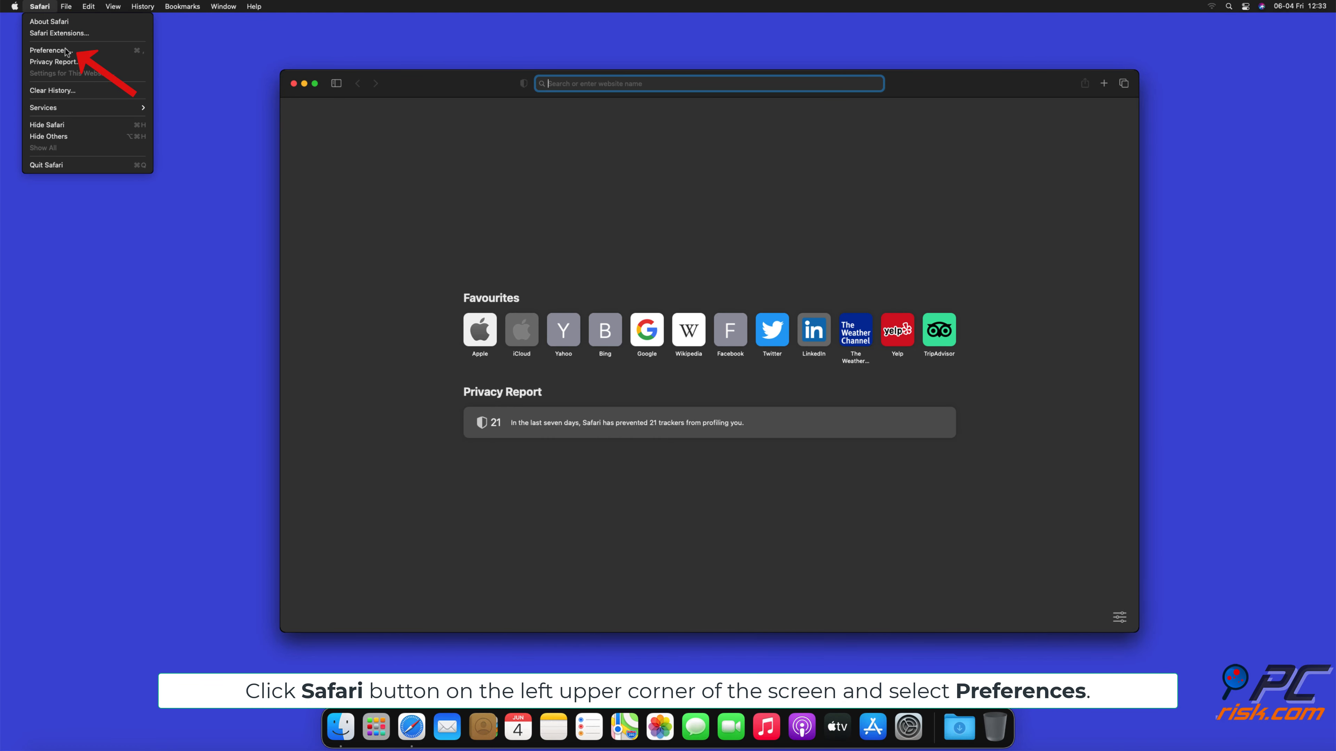
{"action": "left_click", "coordinate": [48, 49]}
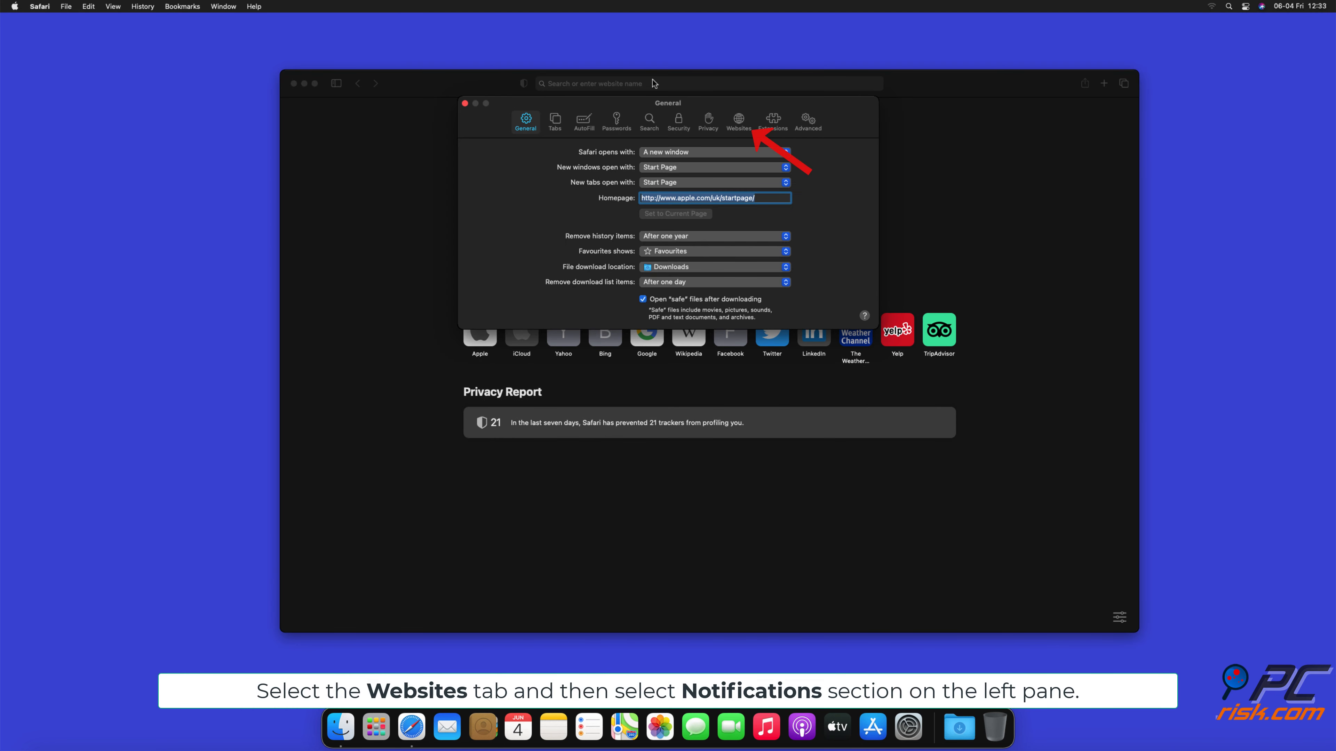
{"action": "left_click", "coordinate": [737, 119]}
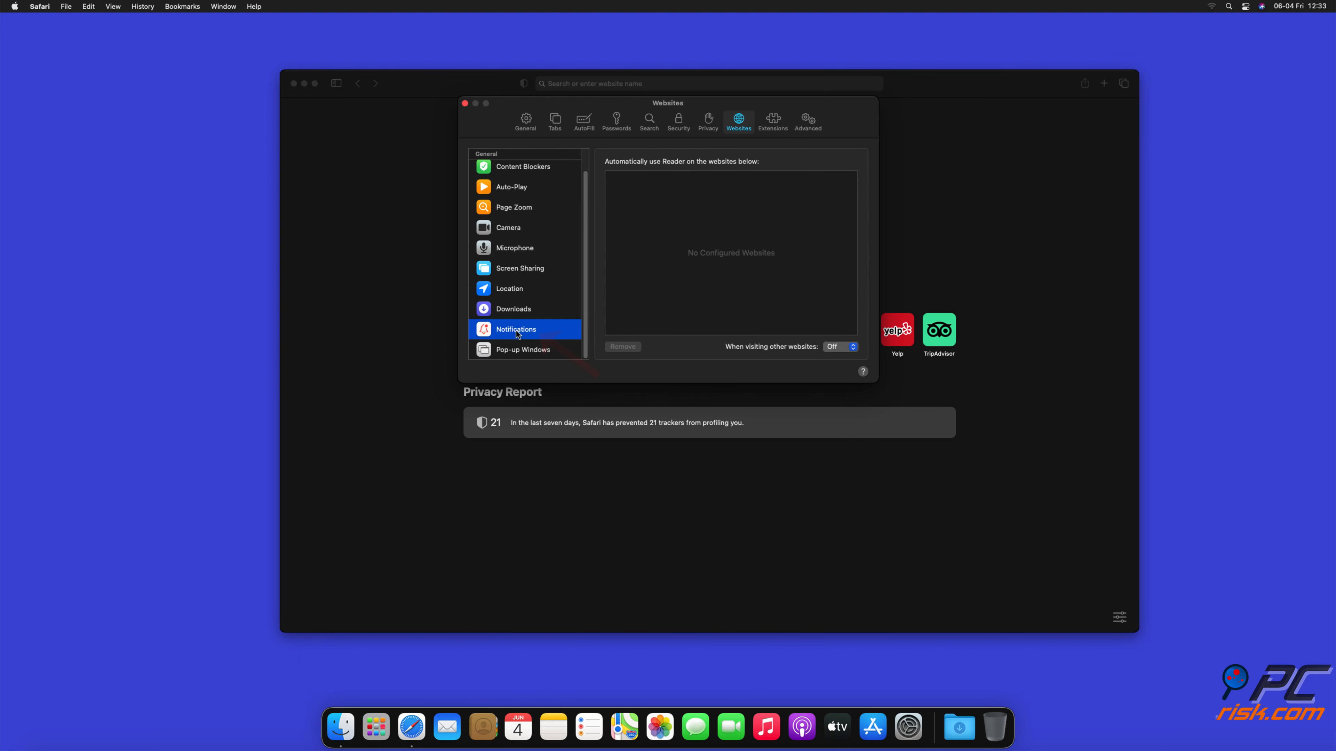
{"action": "left_click", "coordinate": [516, 329]}
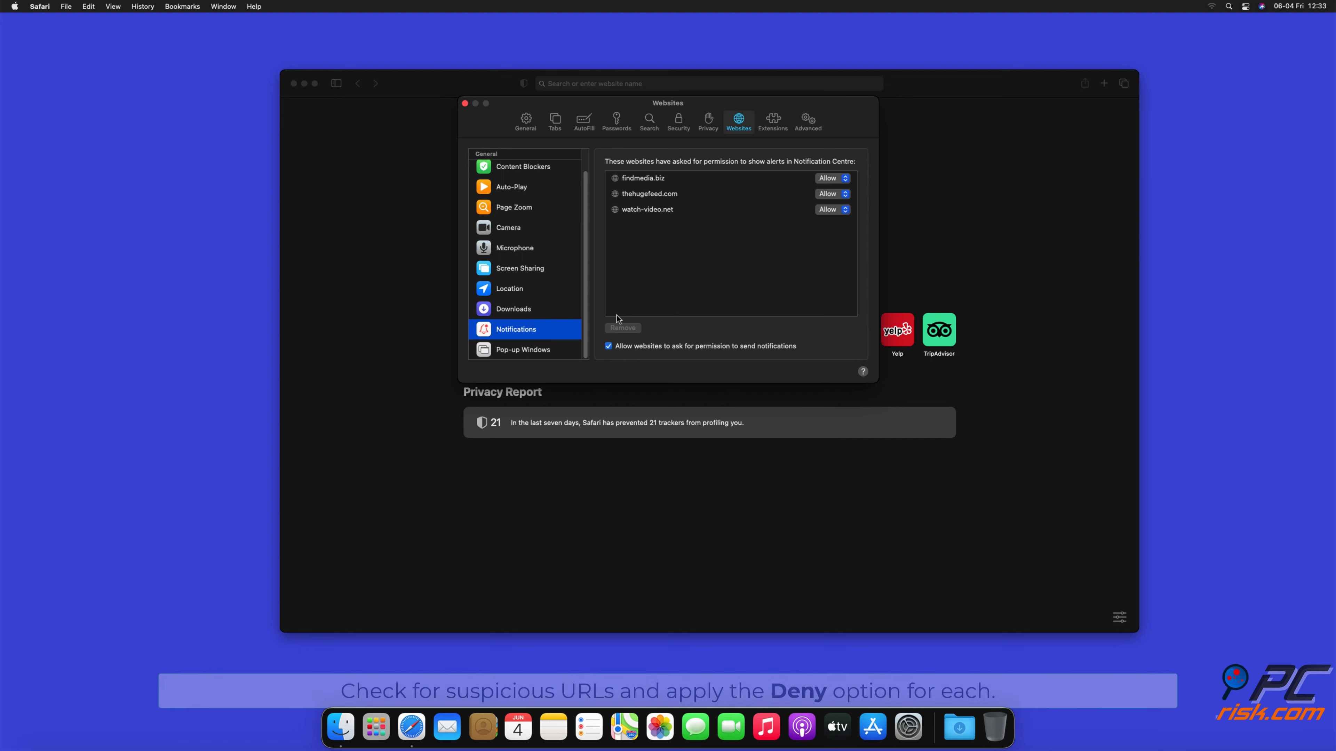
Set findmedia.biz, thehugefeed.com and watch-video.net from Allow to Deny.
{"action": "left_click", "coordinate": [832, 178]}
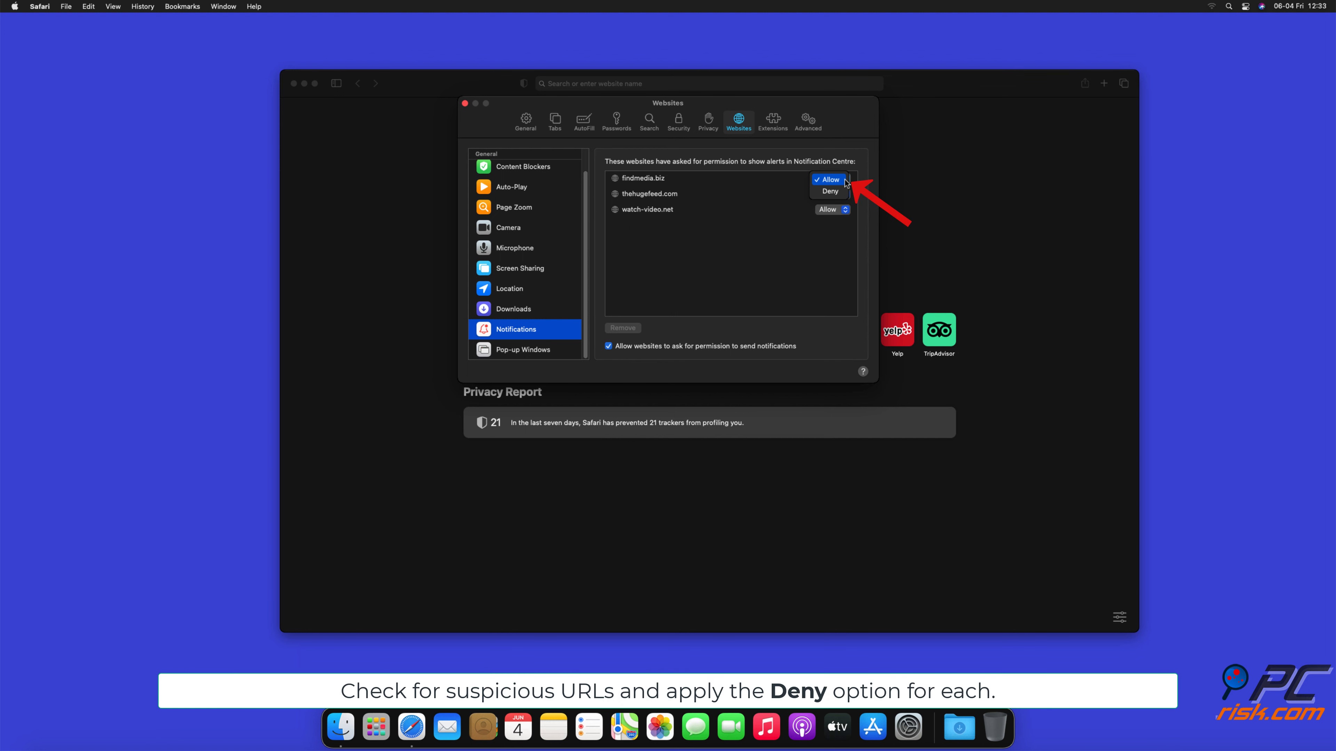
{"action": "left_click", "coordinate": [828, 191]}
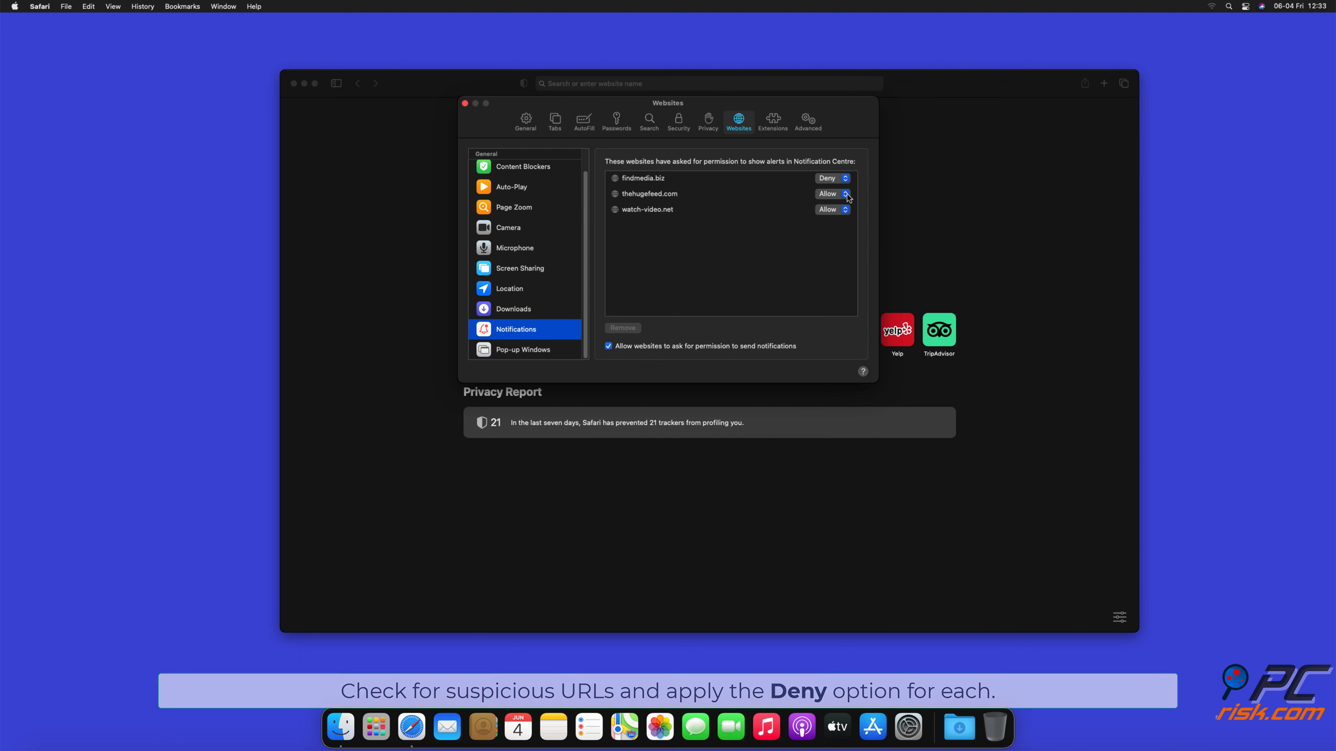
{"action": "left_click", "coordinate": [831, 209]}
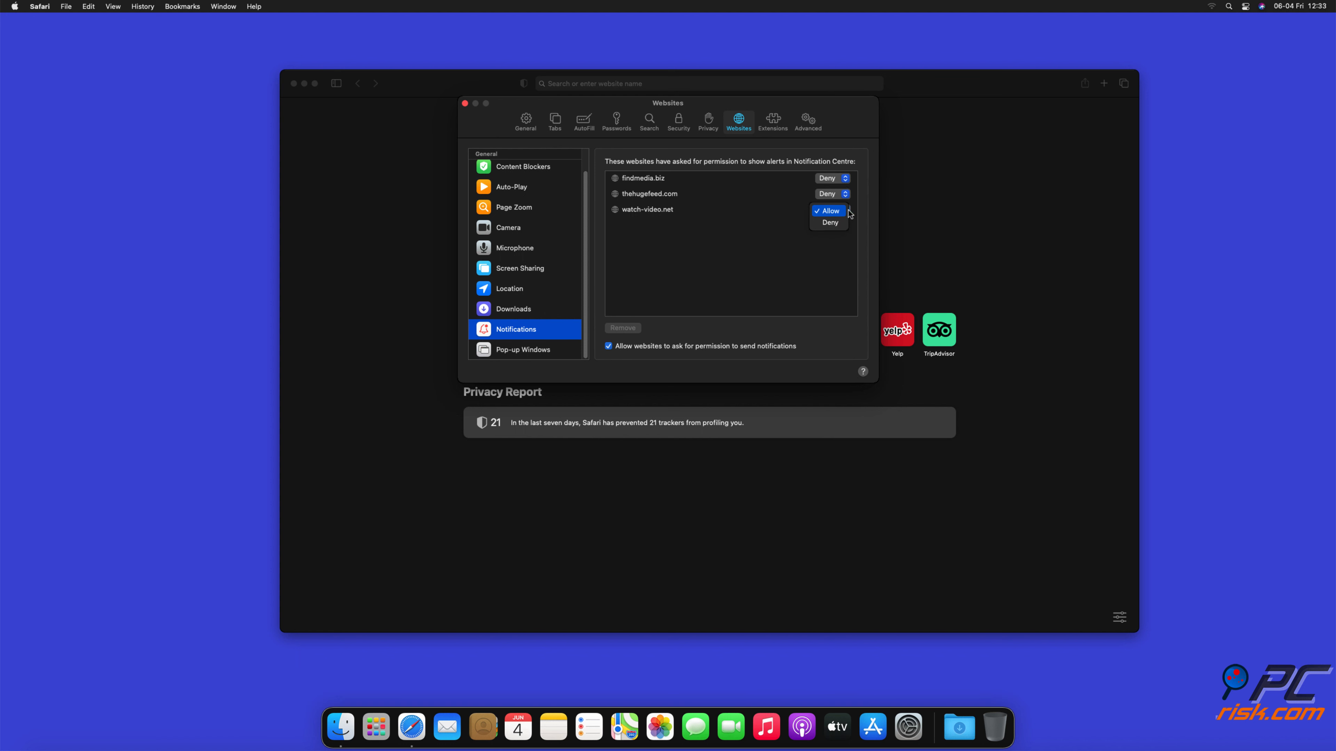
{"action": "left_click", "coordinate": [828, 222]}
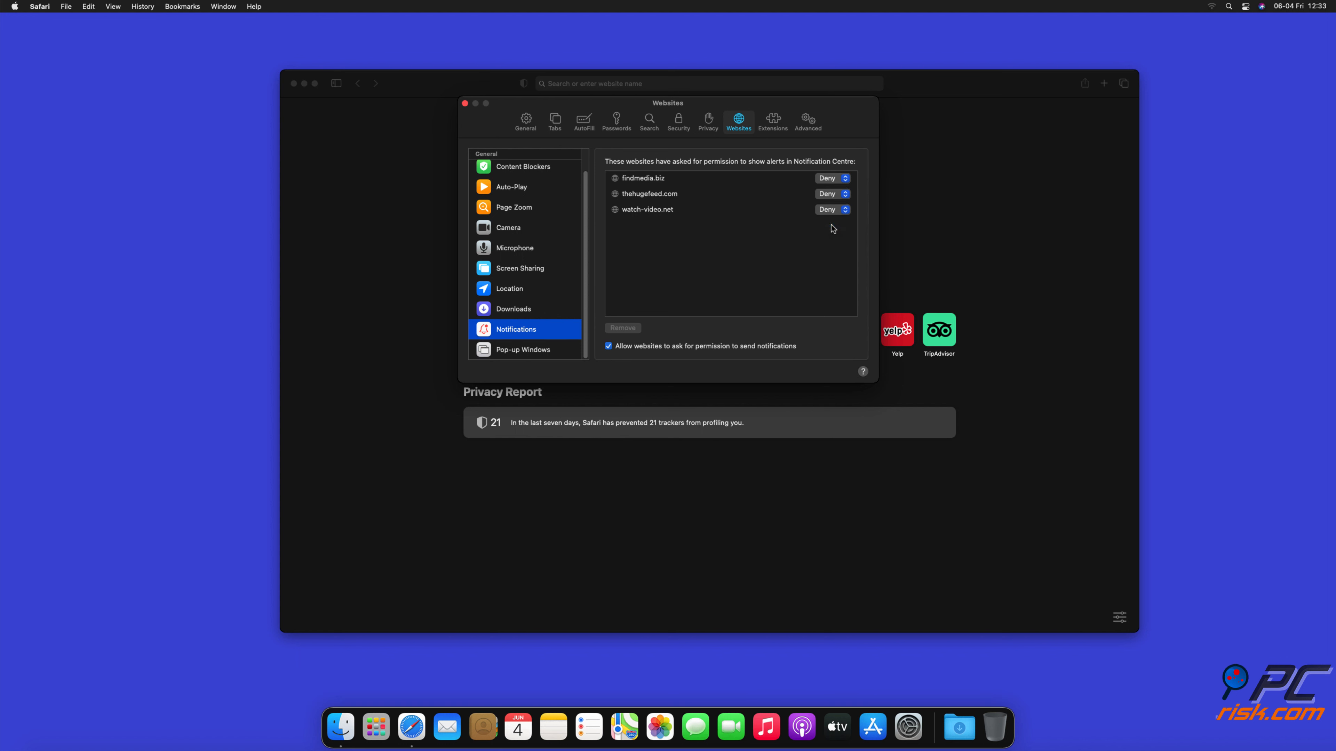
{"action": "left_click", "coordinate": [466, 103]}
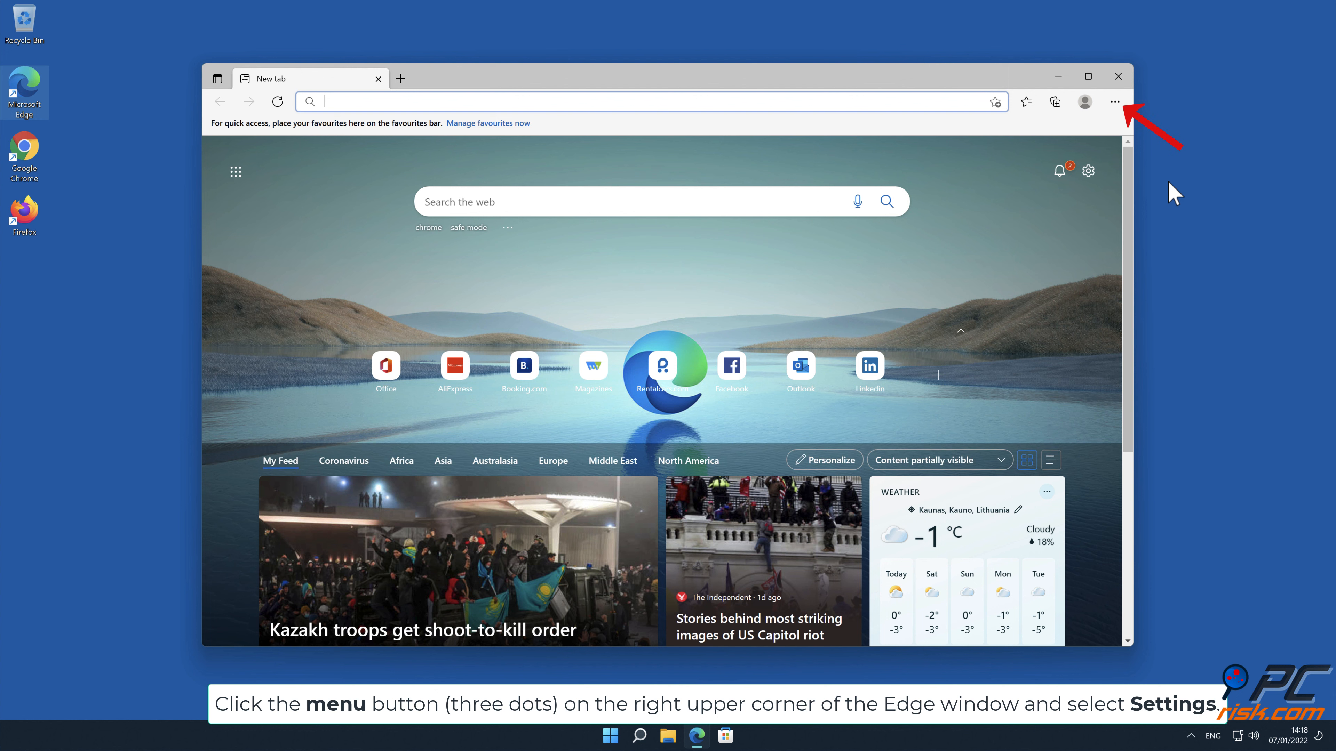
Open Edge Settings > Cookies and site permissions and scroll to All permissions.
{"action": "left_click", "coordinate": [1113, 101]}
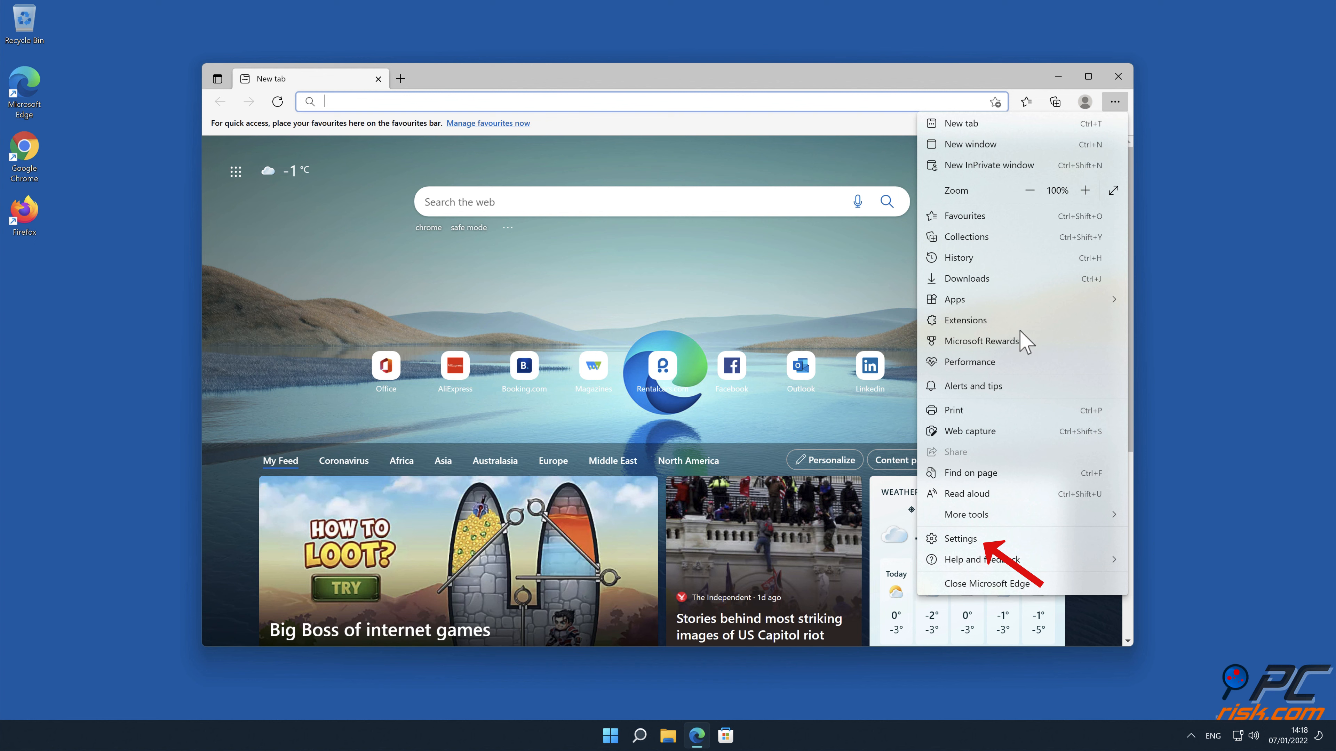
{"action": "left_click", "coordinate": [957, 537]}
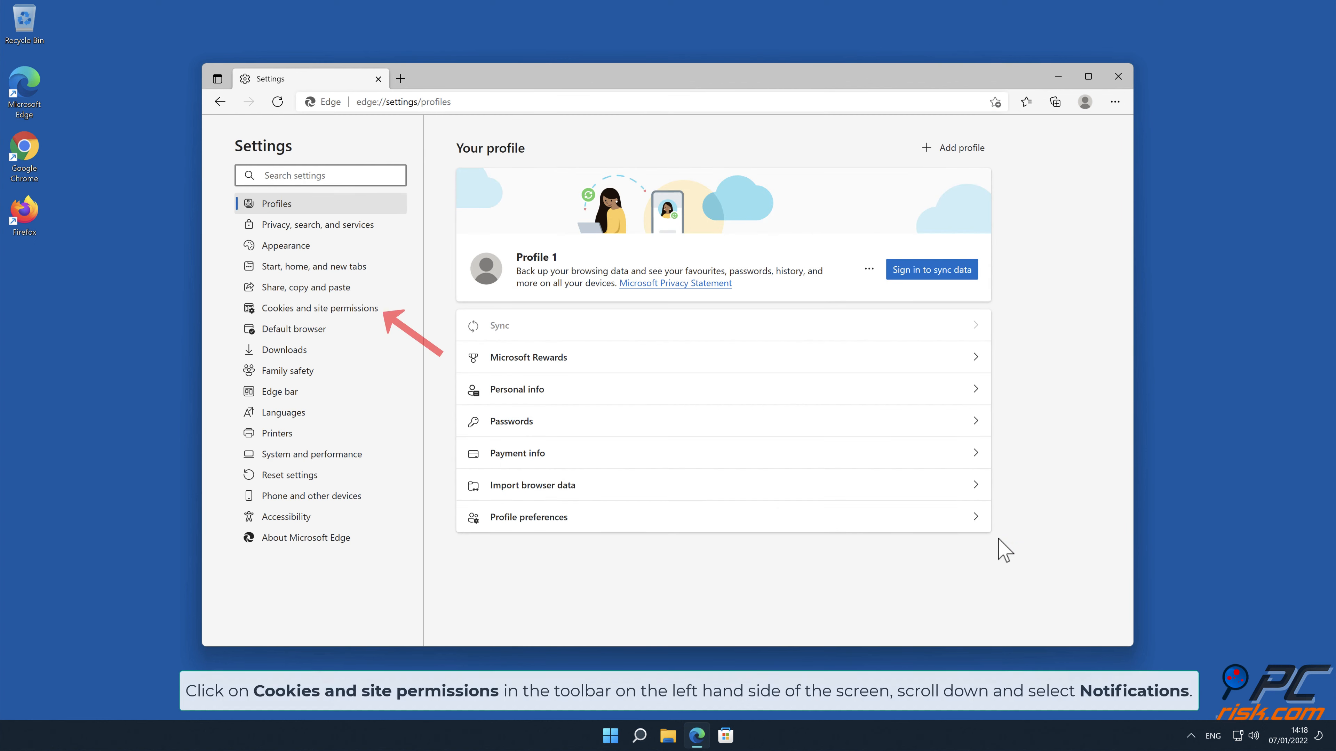
{"action": "mouse_move", "coordinate": [630, 424]}
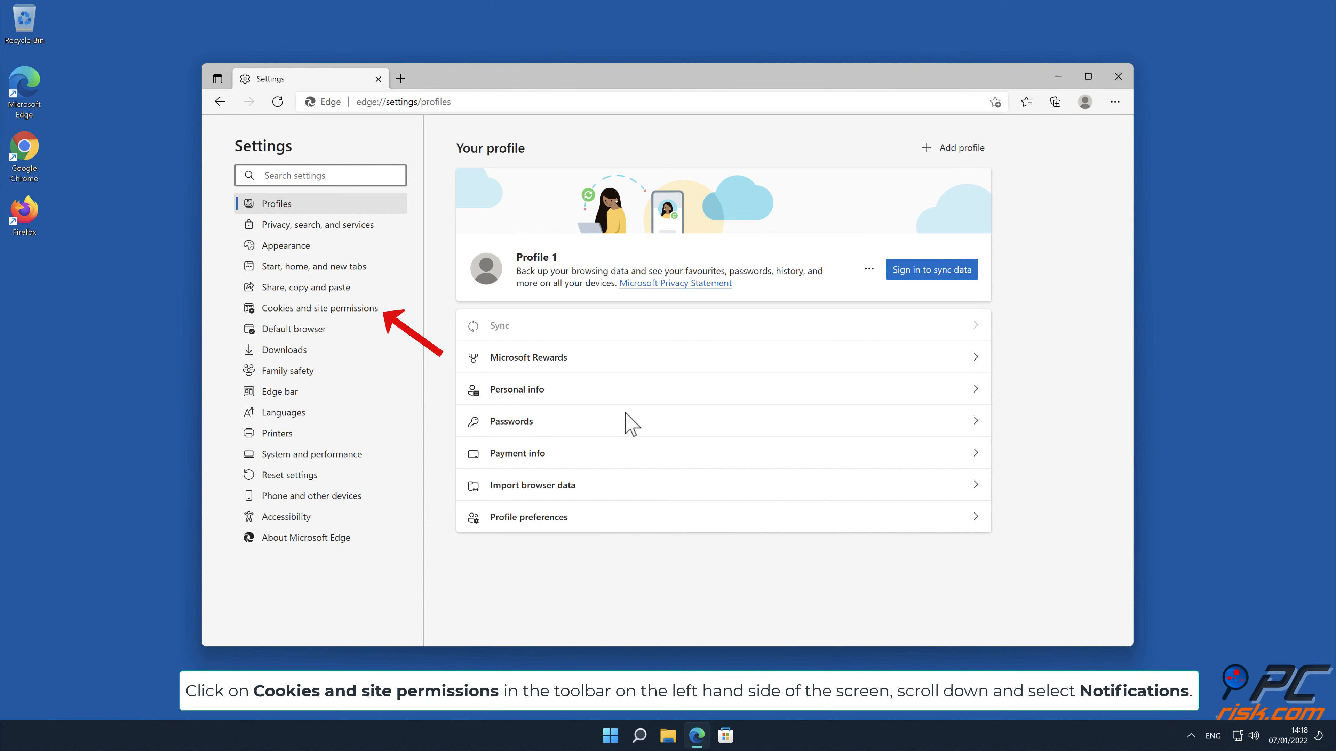
{"action": "left_click", "coordinate": [320, 307]}
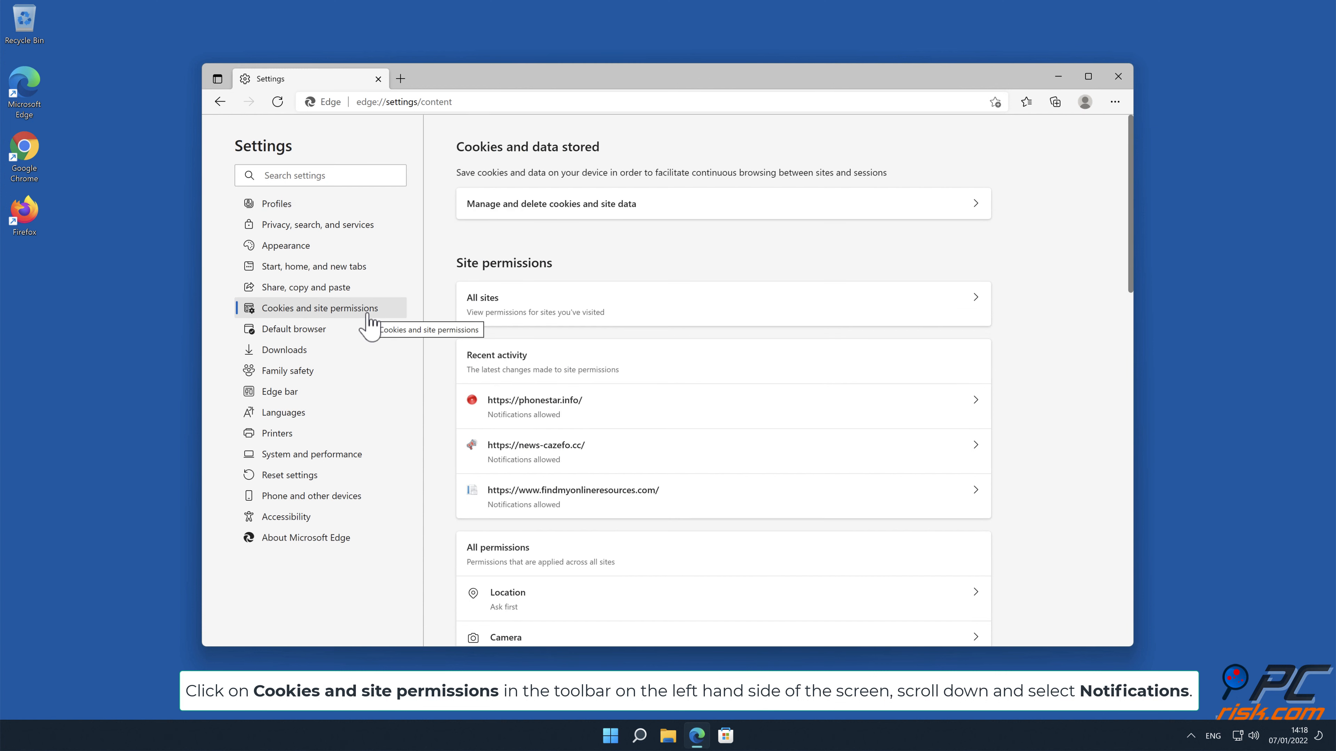
{"action": "mouse_move", "coordinate": [1073, 246]}
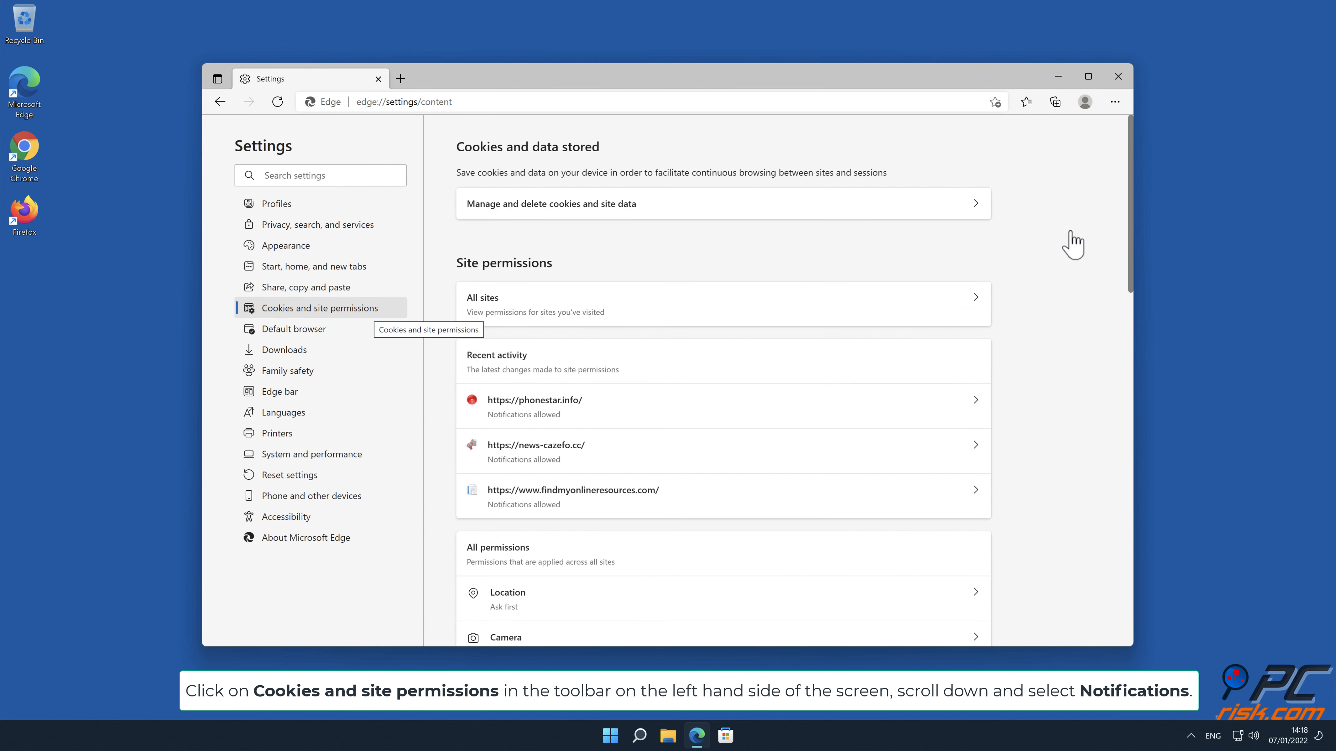
{"action": "scroll", "scroll_direction": "down", "scroll_amount": 3}
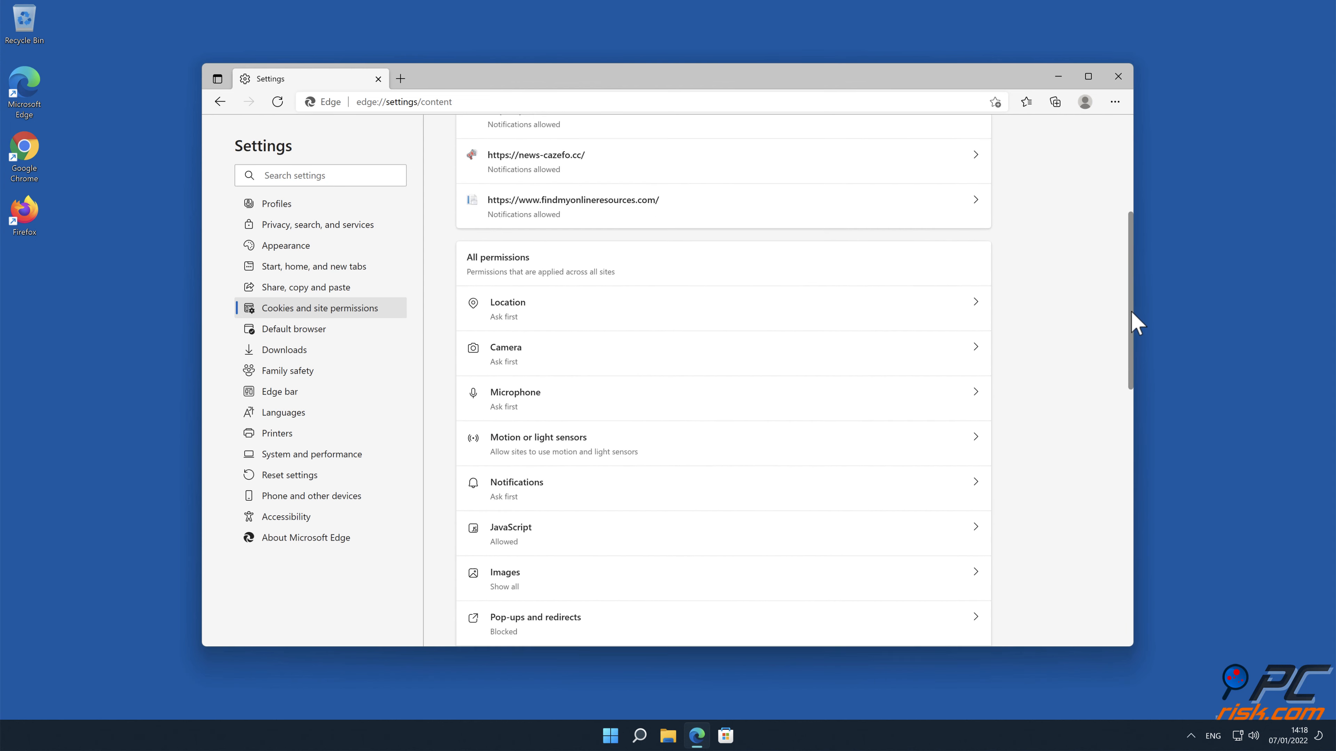
{"action": "scroll", "scroll_direction": "down", "scroll_amount": 3}
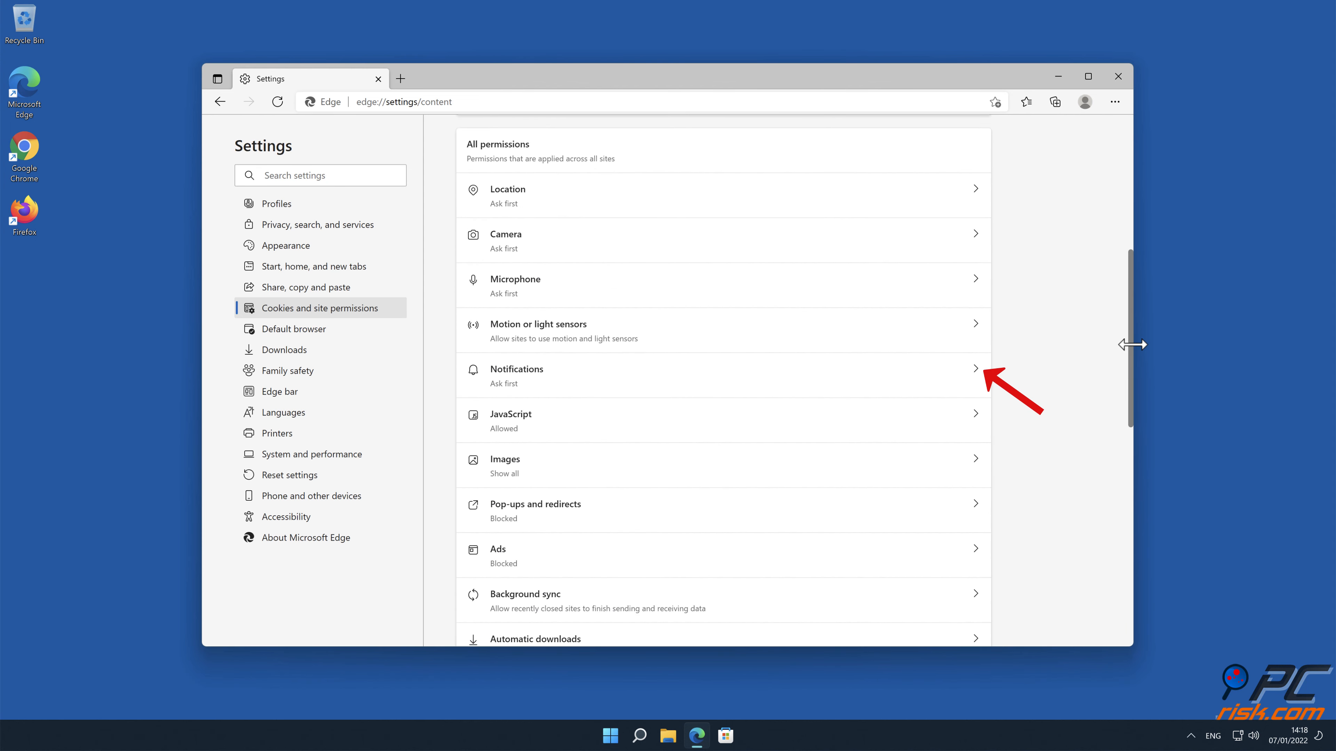
{"action": "mouse_move", "coordinate": [968, 371]}
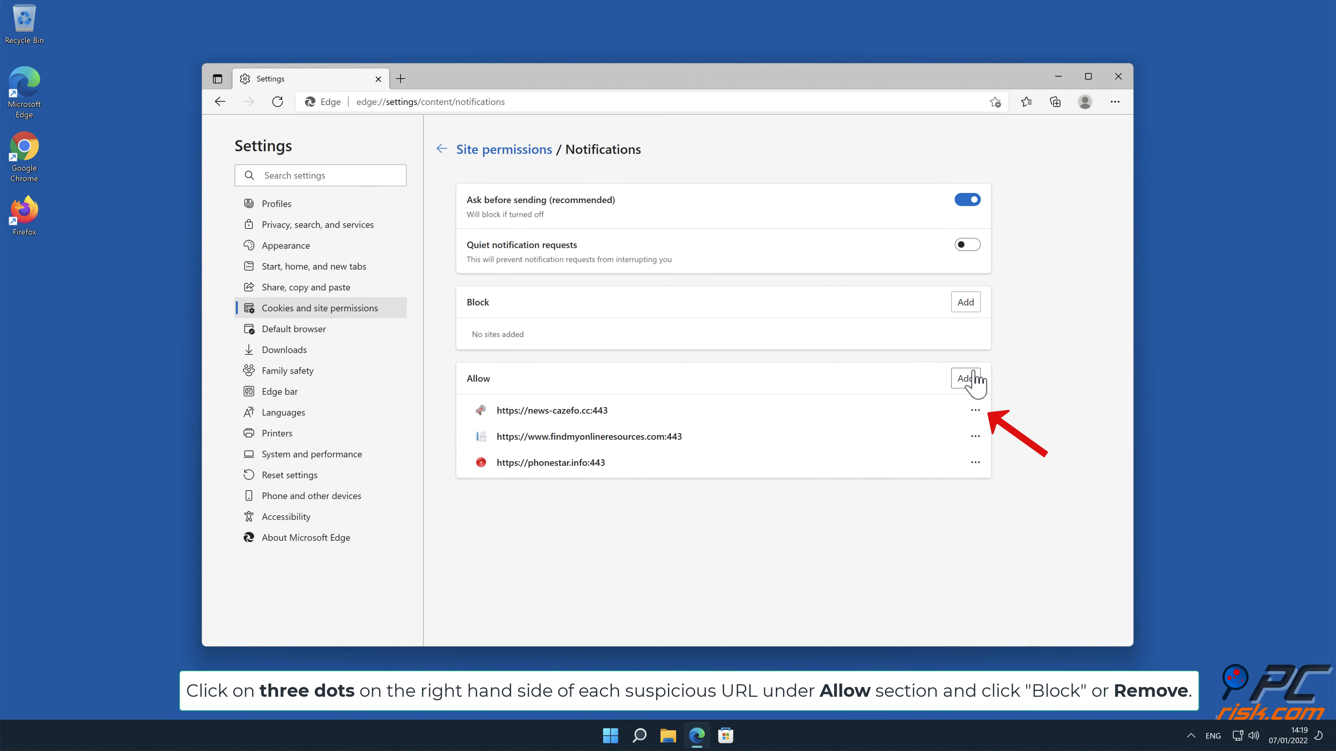
{"action": "mouse_move", "coordinate": [981, 422]}
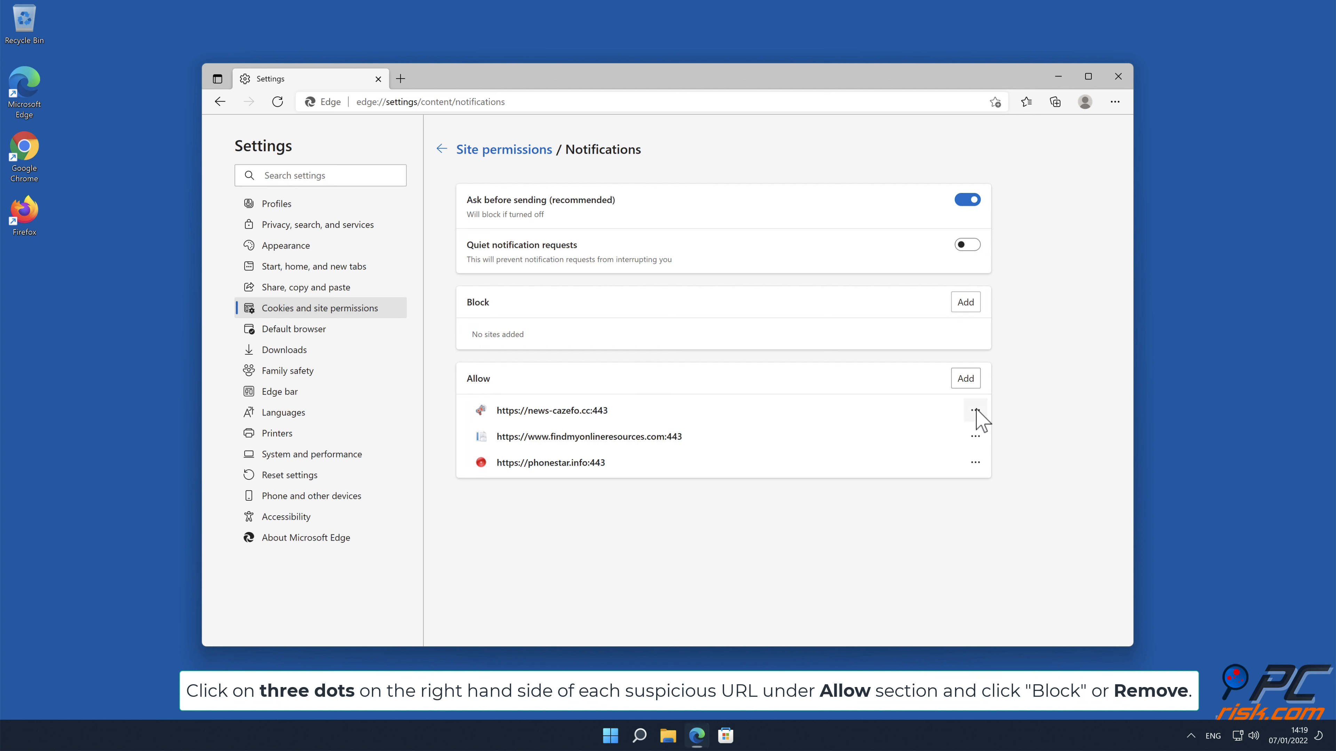
Remove news-cazefo.cc and findmyonlineresources.com from Edge's allowed notification sites.
{"action": "left_click", "coordinate": [974, 410]}
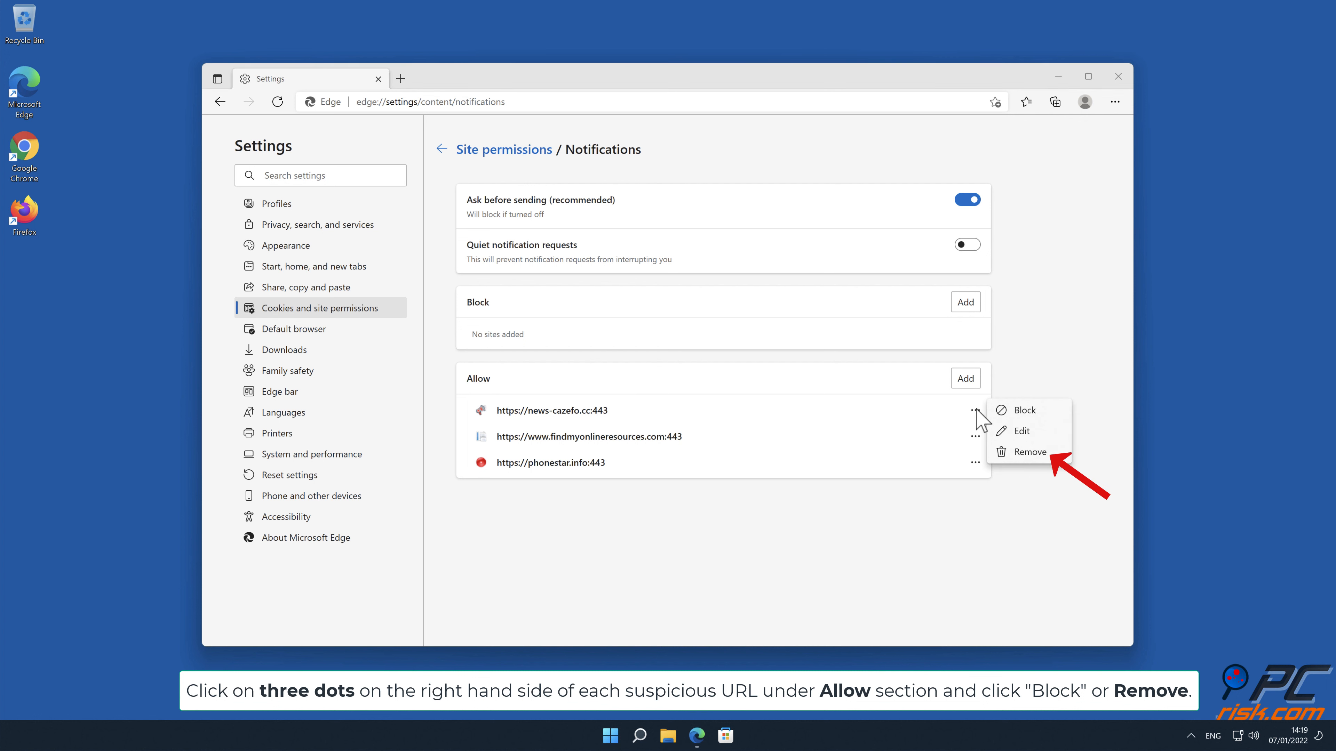
{"action": "mouse_move", "coordinate": [1032, 464]}
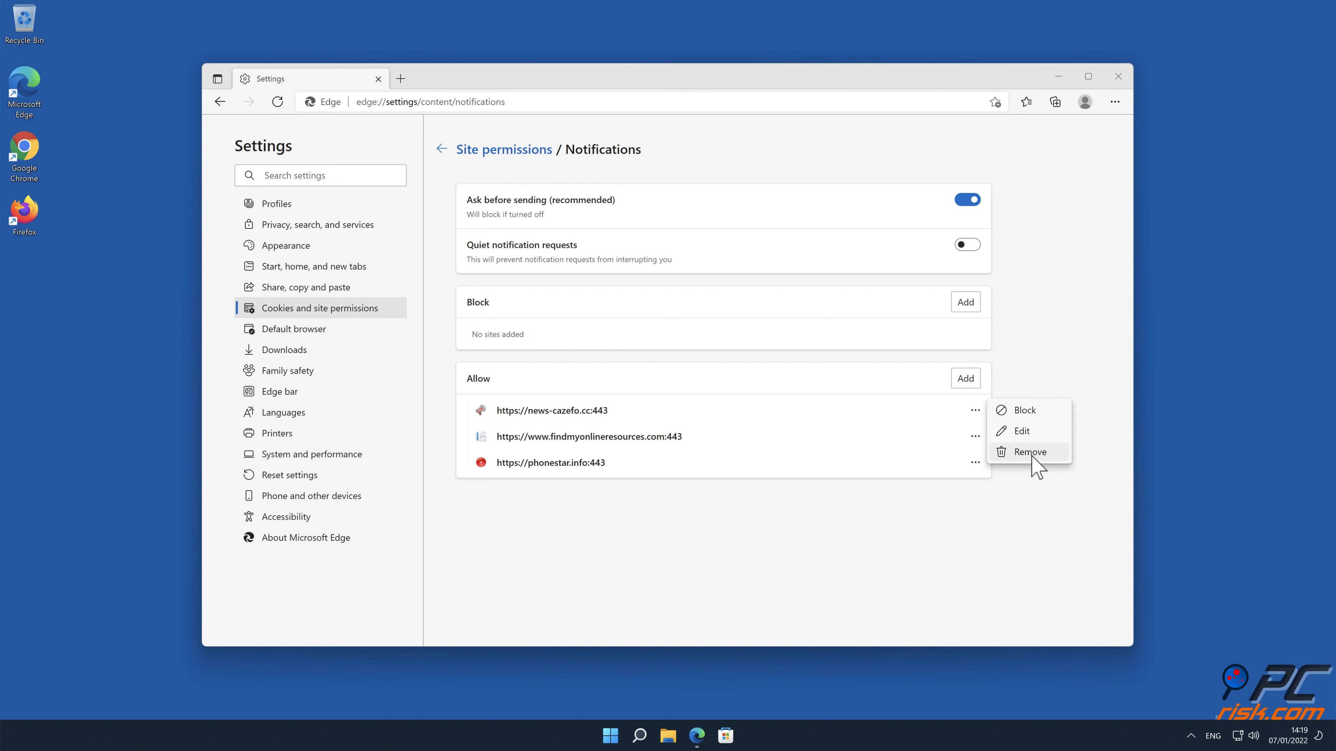
{"action": "left_click", "coordinate": [1029, 451]}
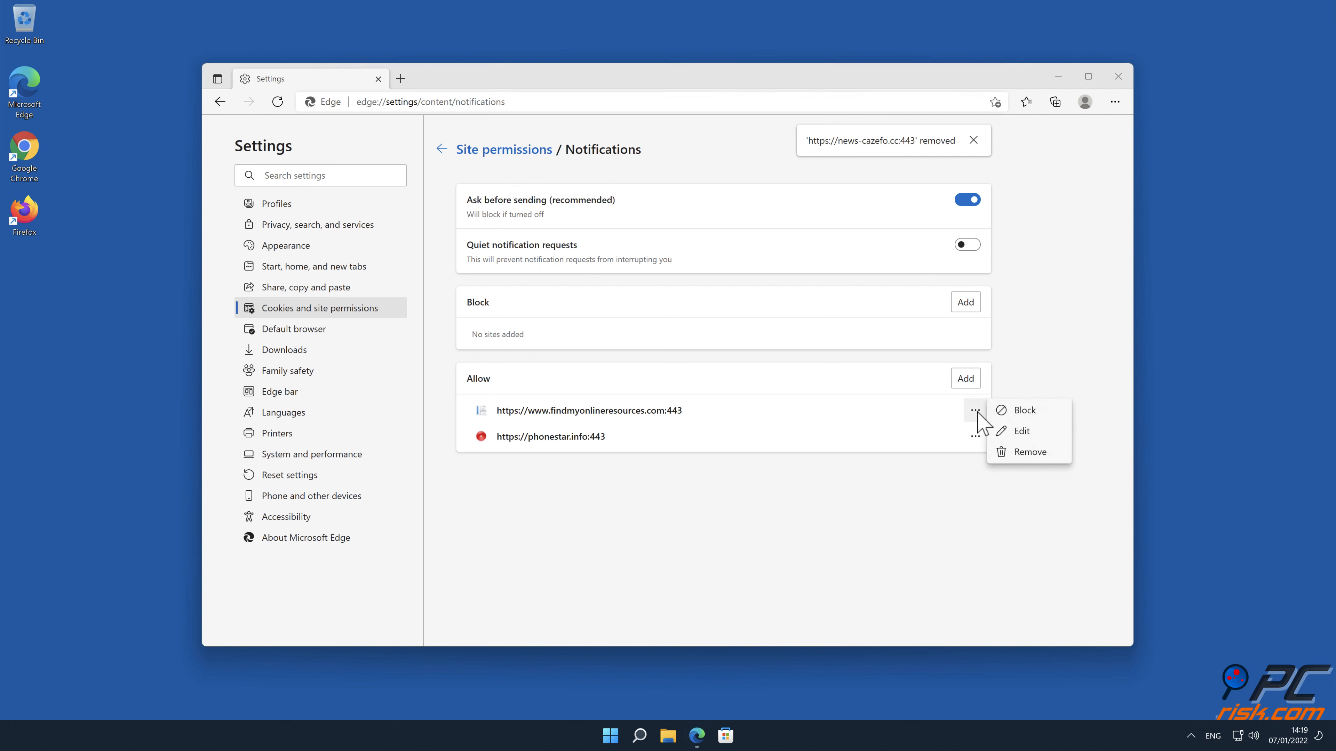
{"action": "left_click", "coordinate": [1029, 451]}
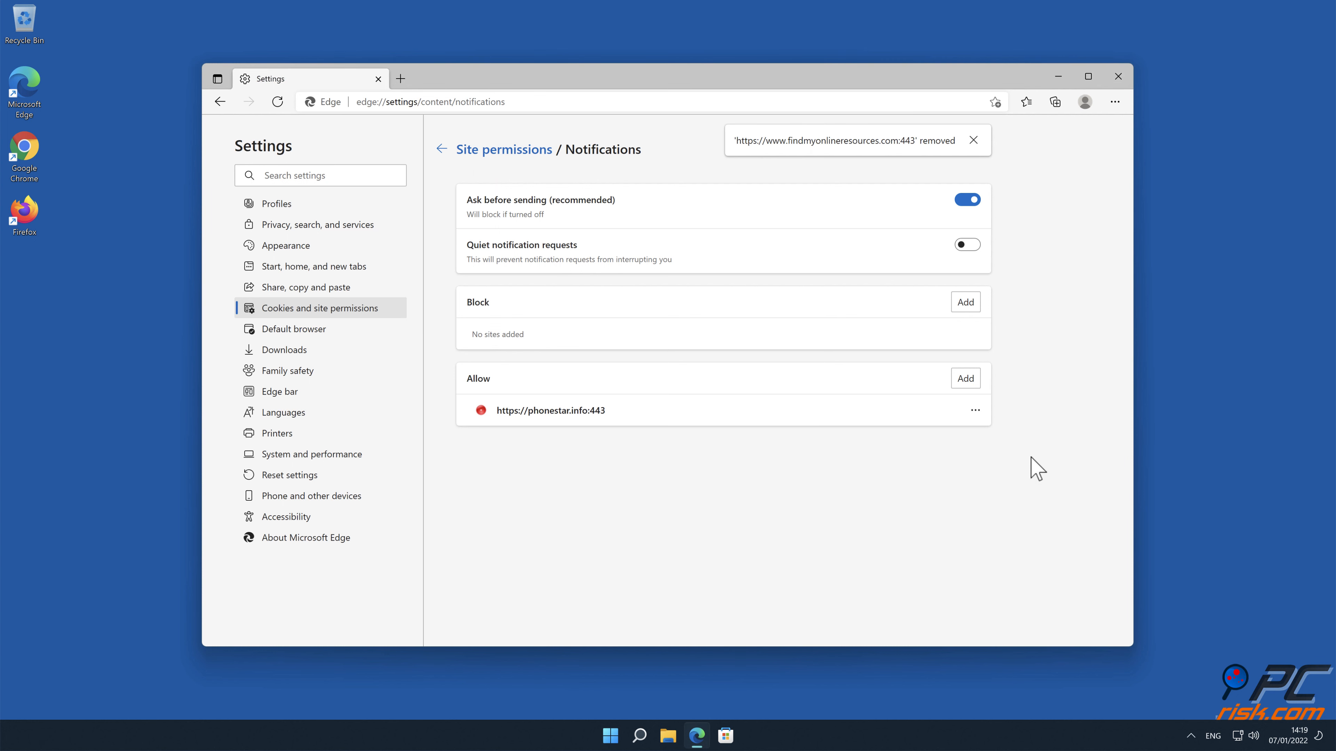
{"action": "left_click", "coordinate": [975, 410]}
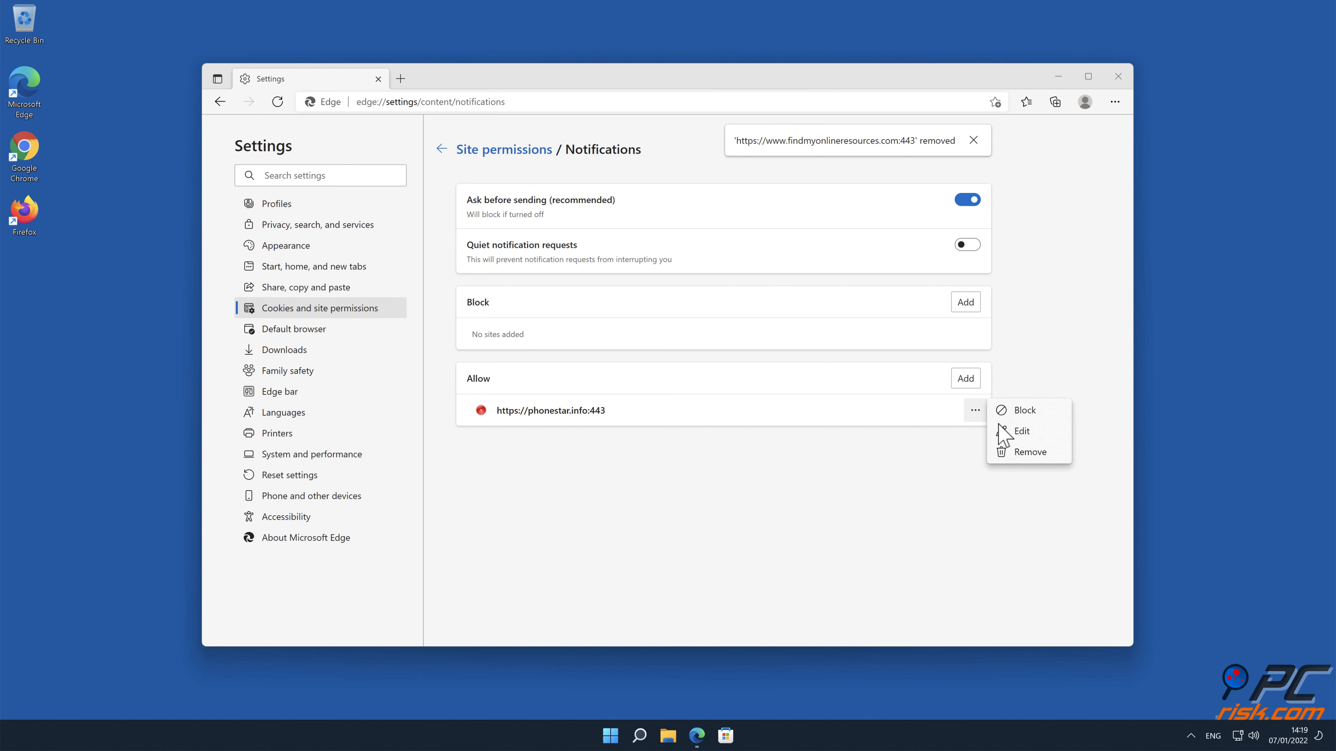
{"action": "left_click", "coordinate": [1030, 452]}
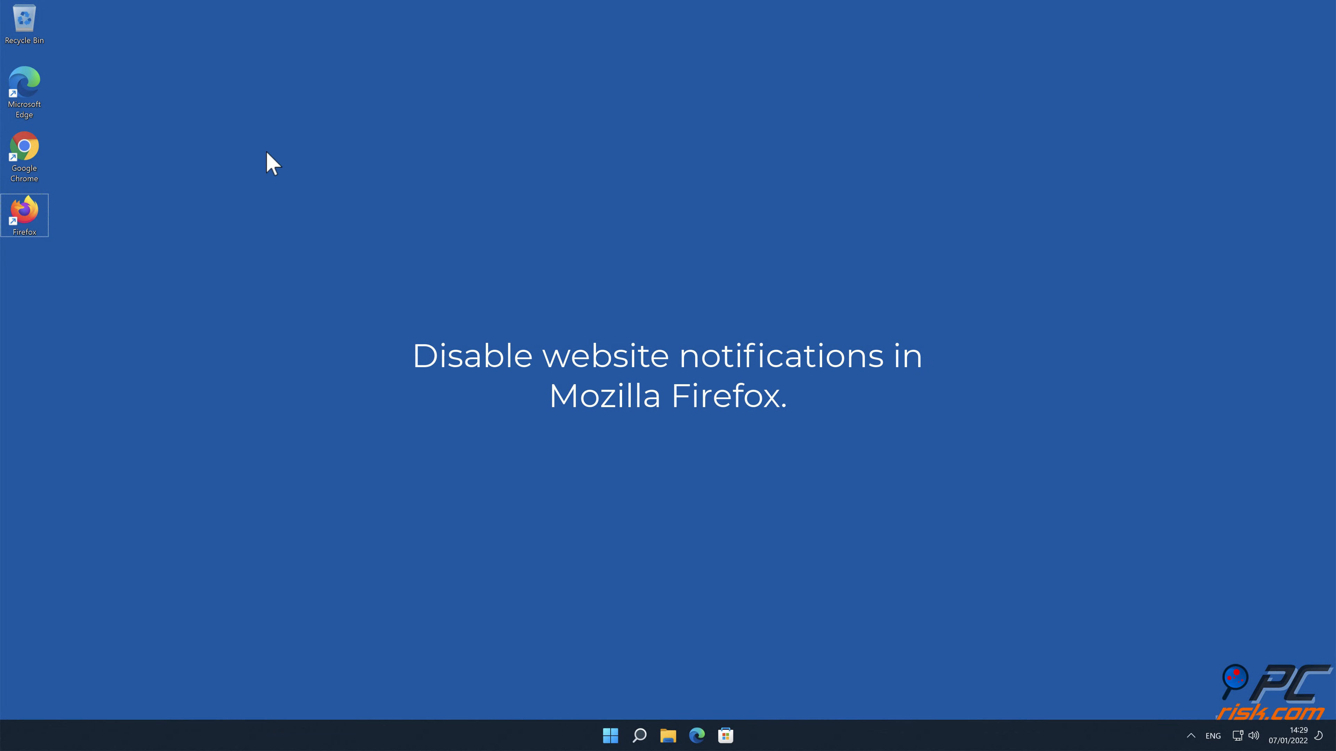
Launch Firefox and open Settings > Privacy & Security.
{"action": "double_click", "coordinate": [24, 209]}
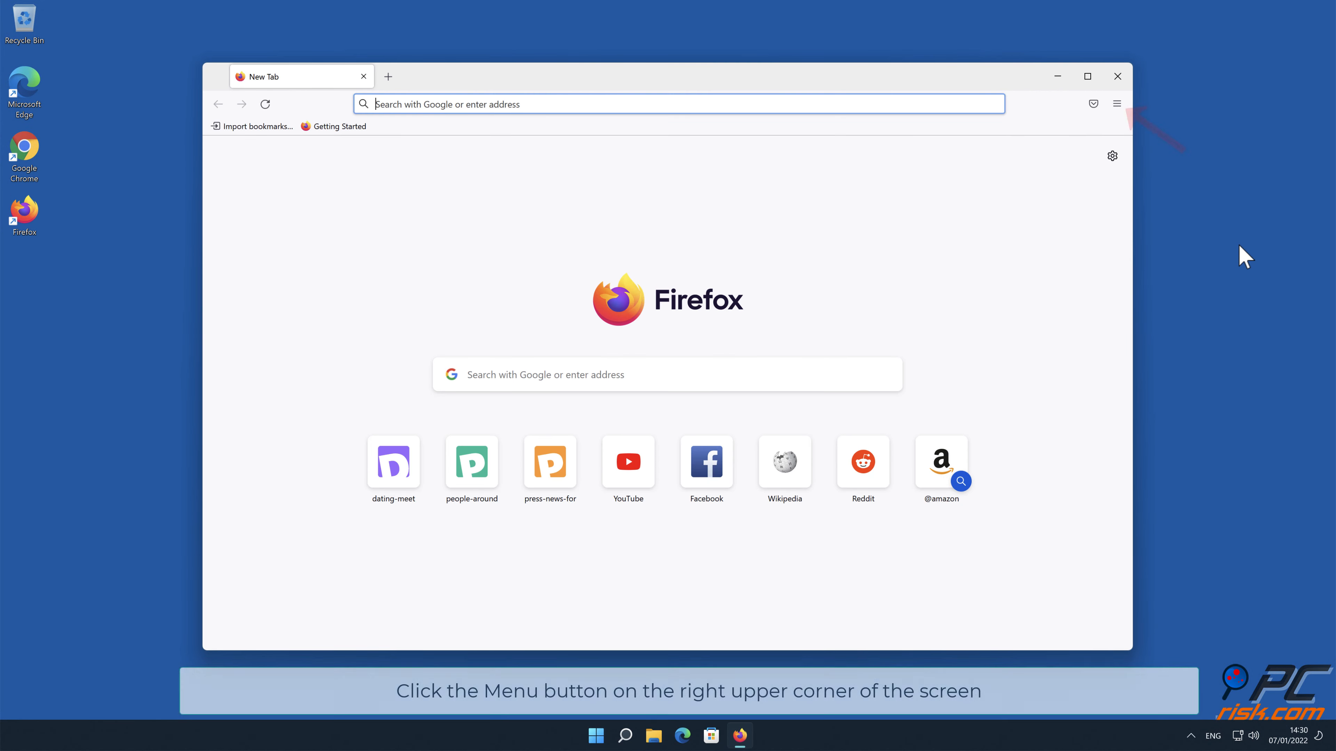
{"action": "mouse_move", "coordinate": [1126, 126]}
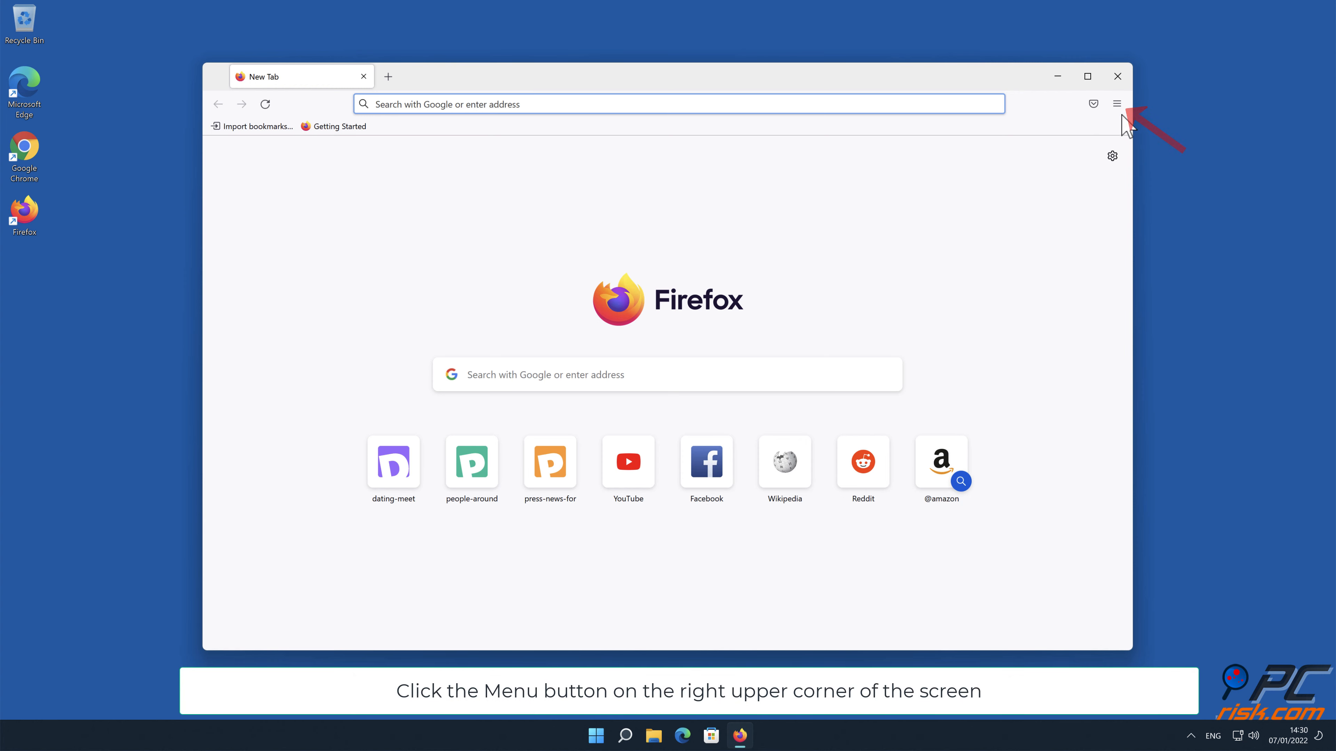
{"action": "left_click", "coordinate": [1117, 103]}
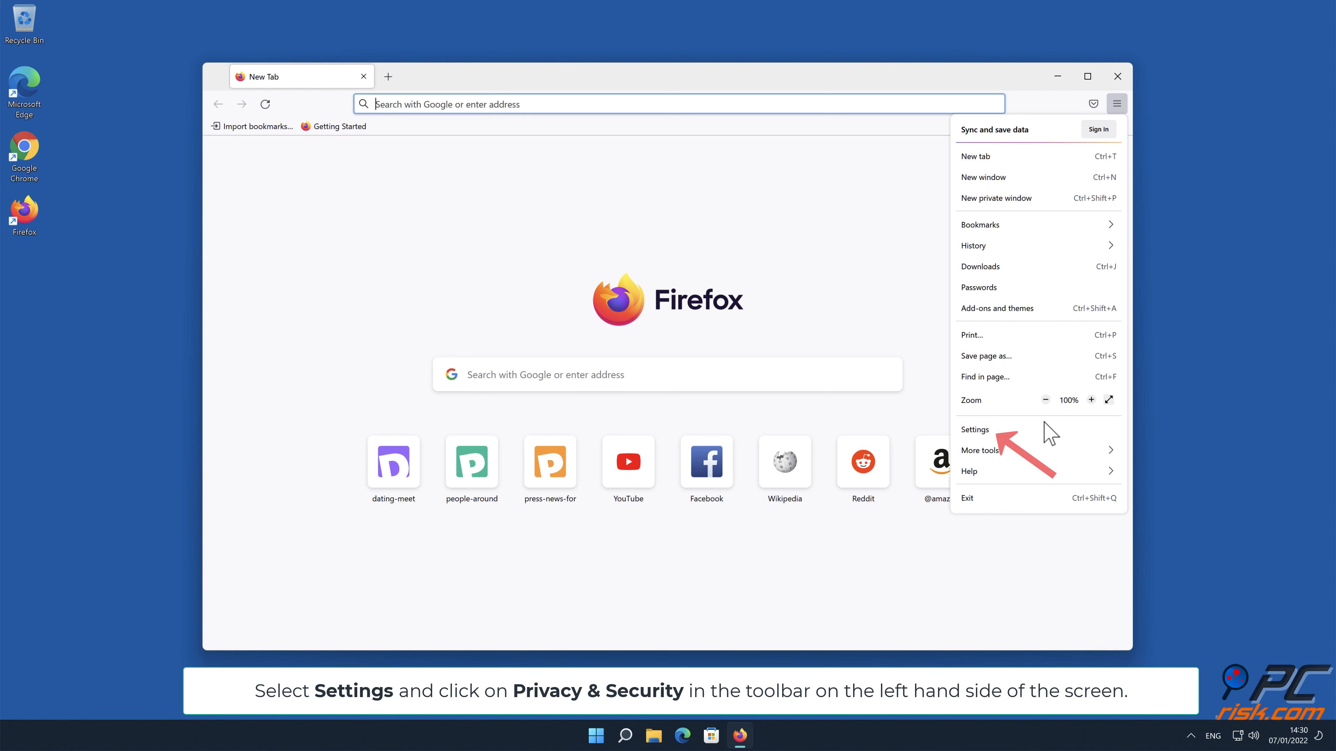
{"action": "left_click", "coordinate": [975, 430]}
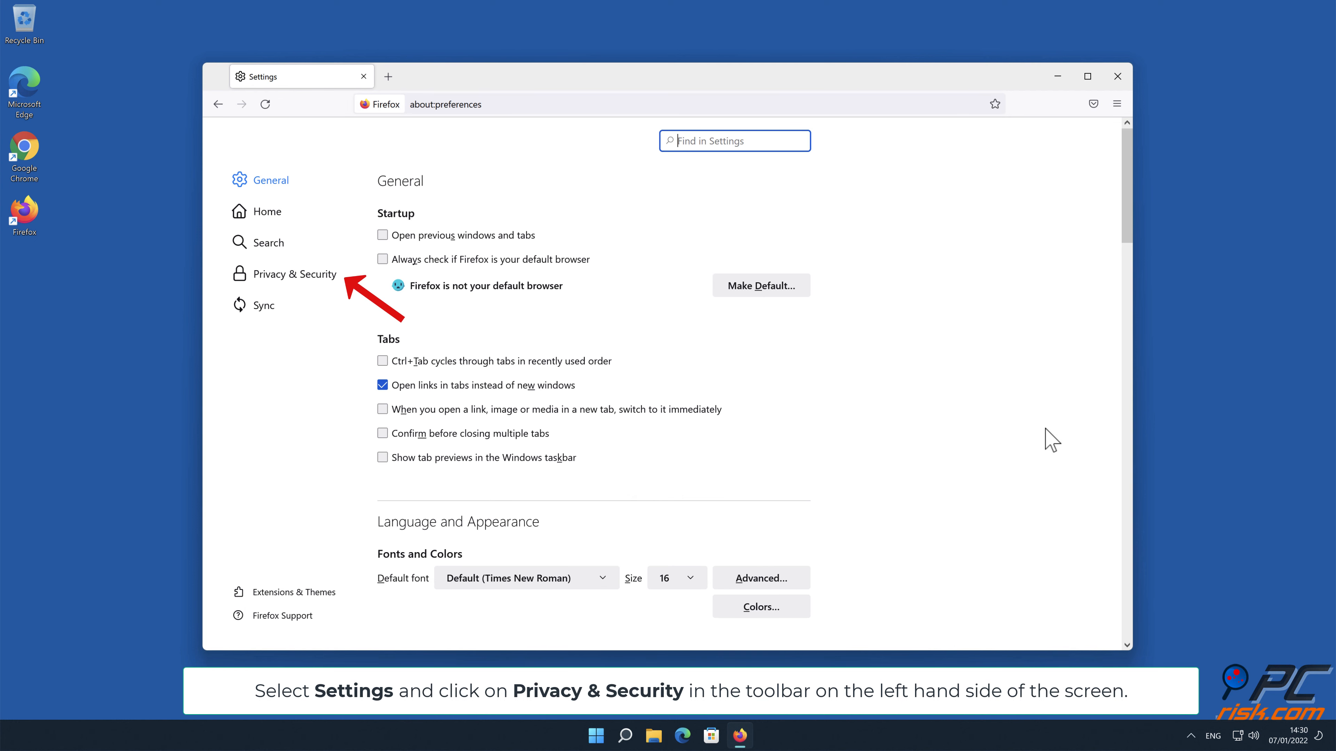
{"action": "mouse_move", "coordinate": [417, 331]}
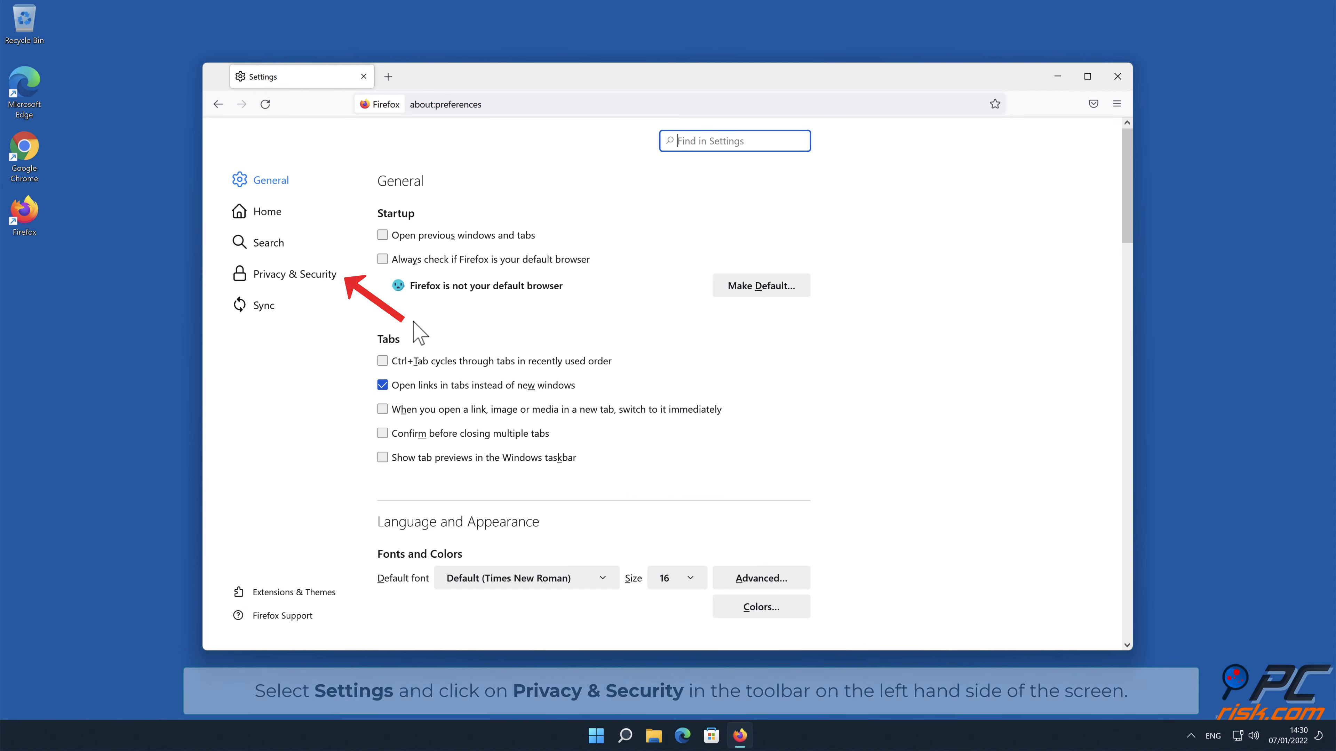
{"action": "left_click", "coordinate": [295, 273]}
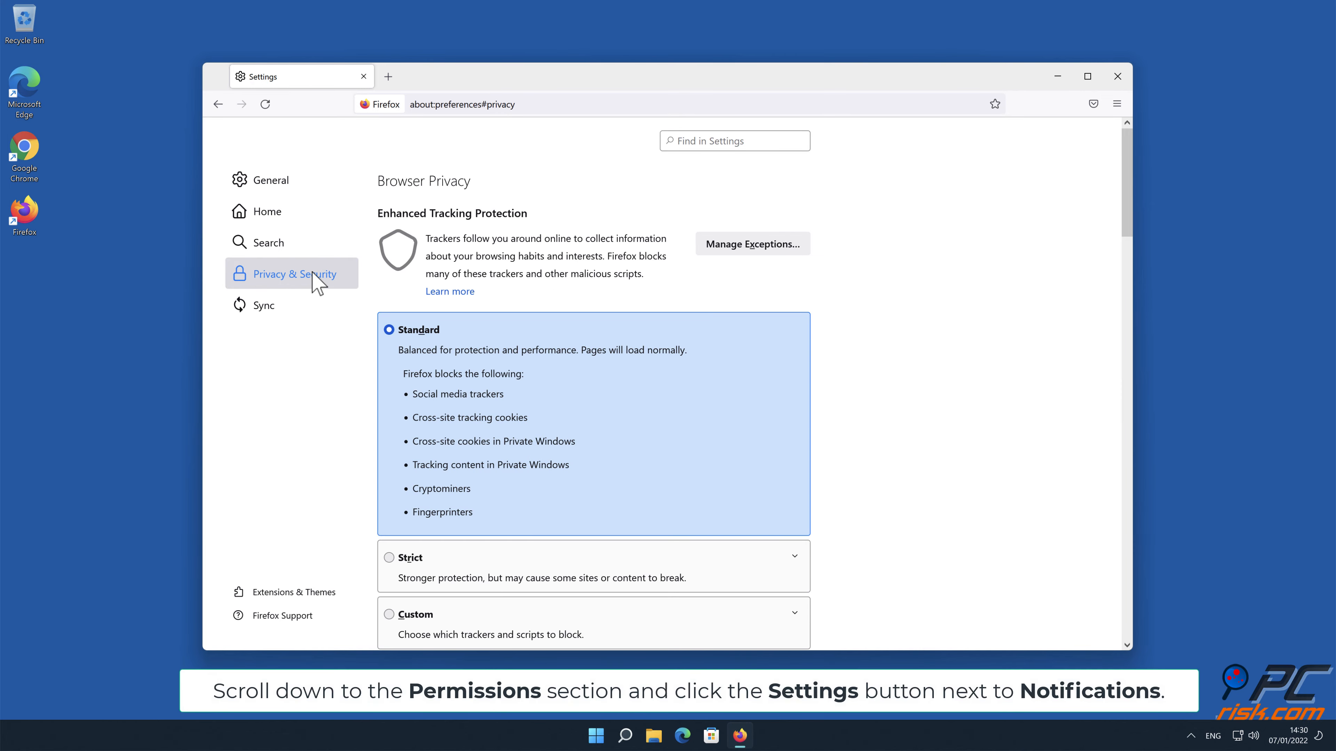
{"action": "mouse_move", "coordinate": [1129, 179]}
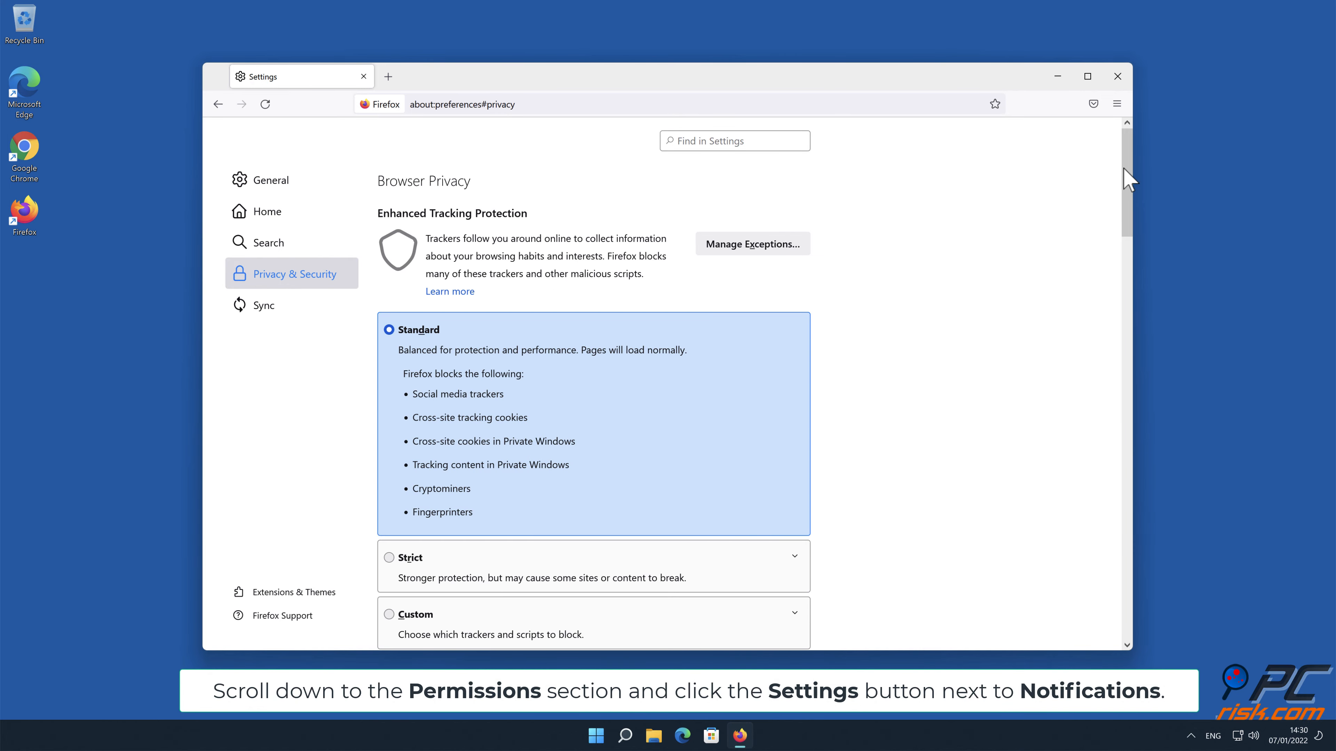
Scroll to Permissions and open the Notifications settings list.
{"action": "scroll", "scroll_direction": "down", "scroll_amount": 3}
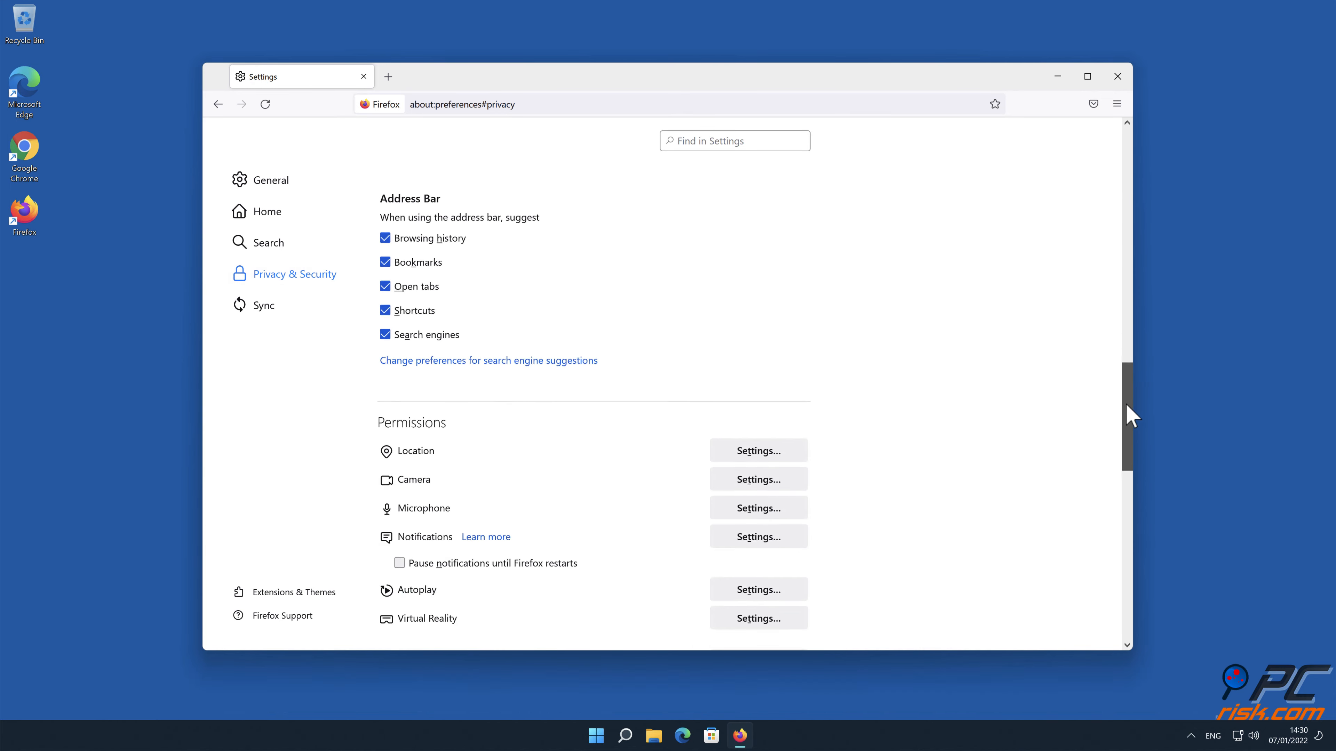
{"action": "scroll", "scroll_direction": "down", "scroll_amount": 3}
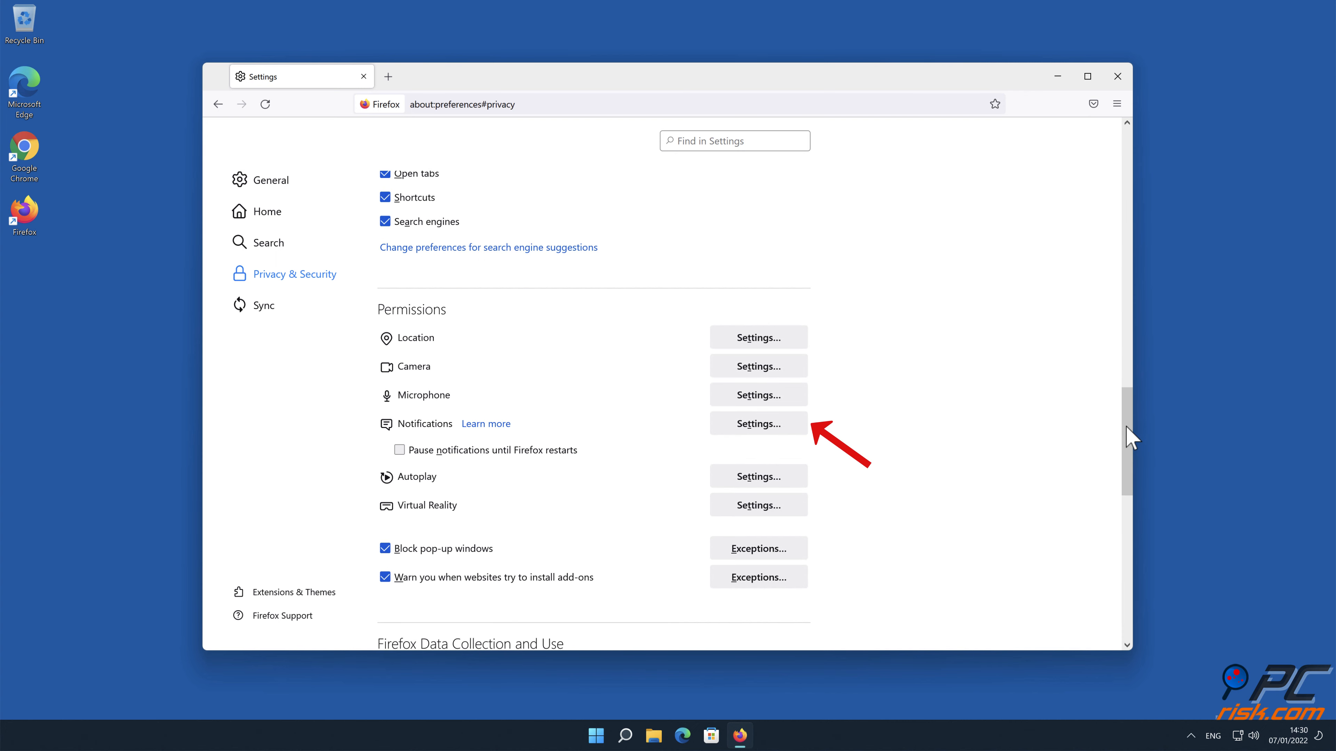
{"action": "mouse_move", "coordinate": [756, 424]}
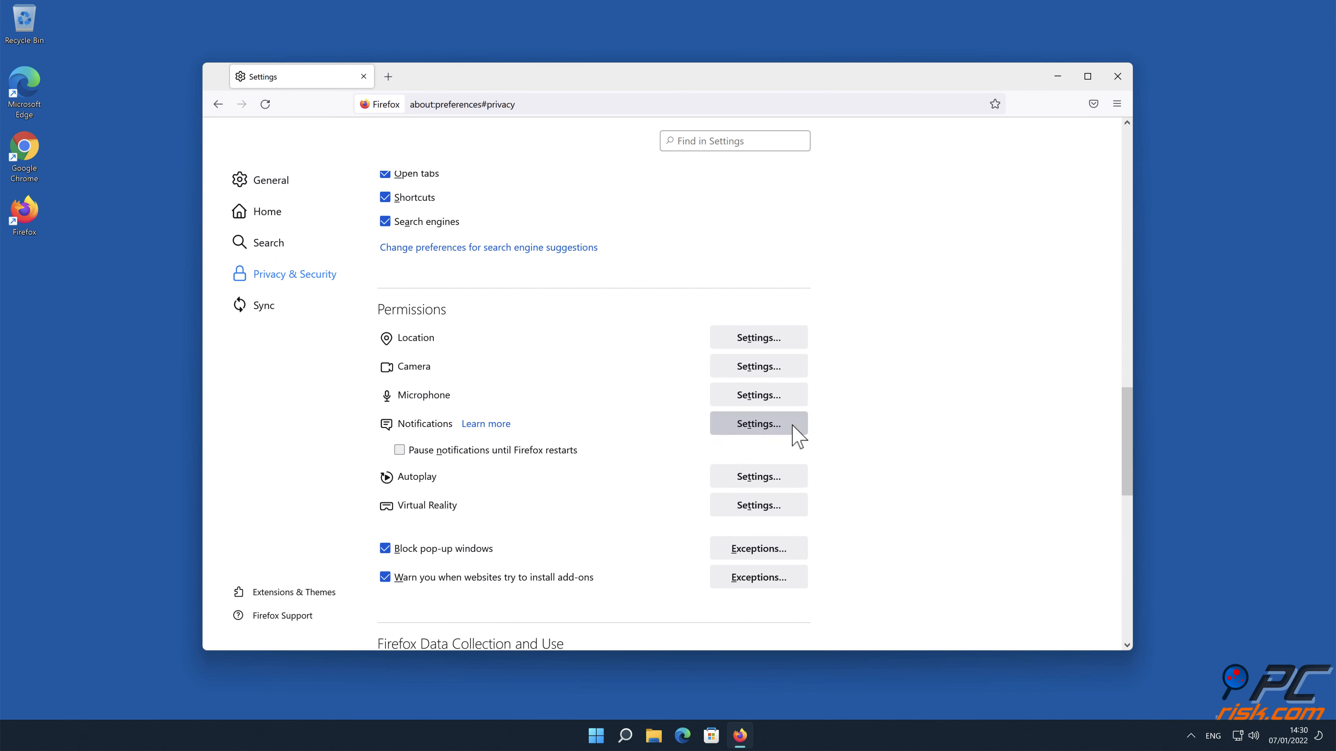
{"action": "left_click", "coordinate": [756, 424]}
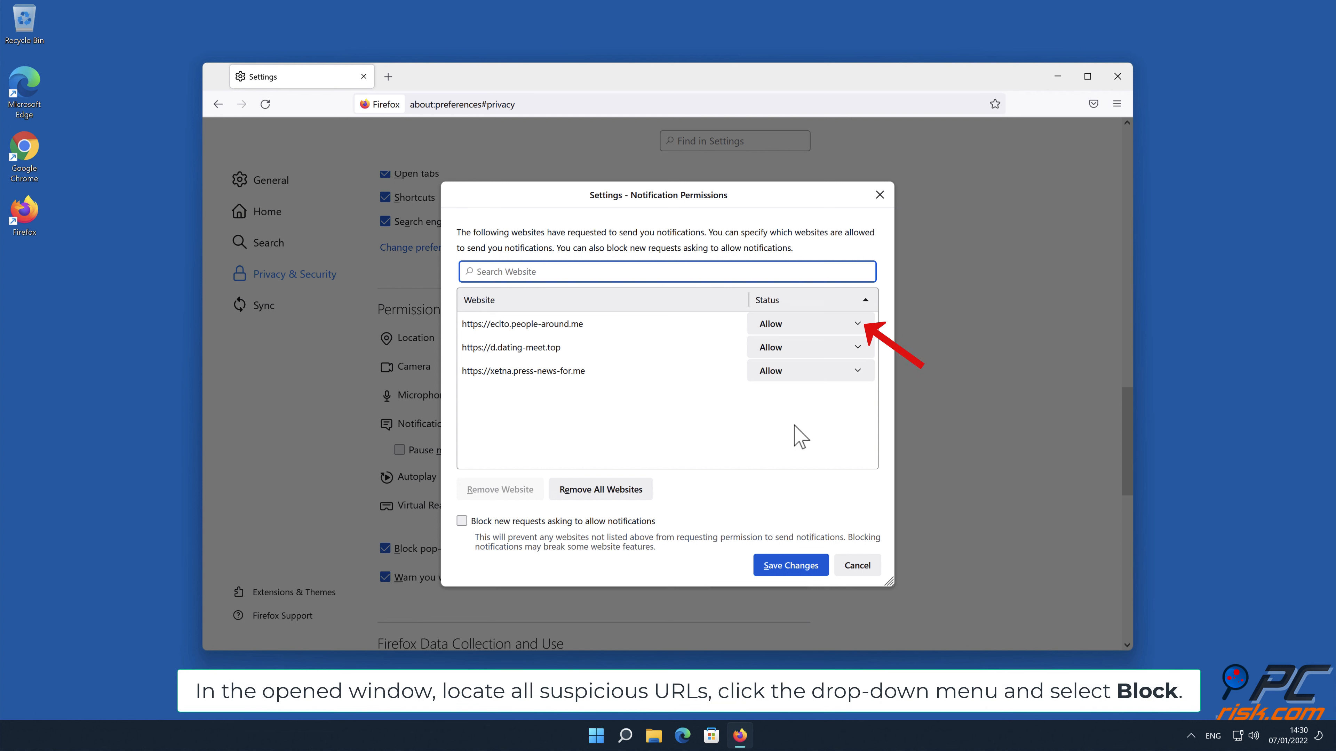
{"action": "mouse_move", "coordinate": [857, 335]}
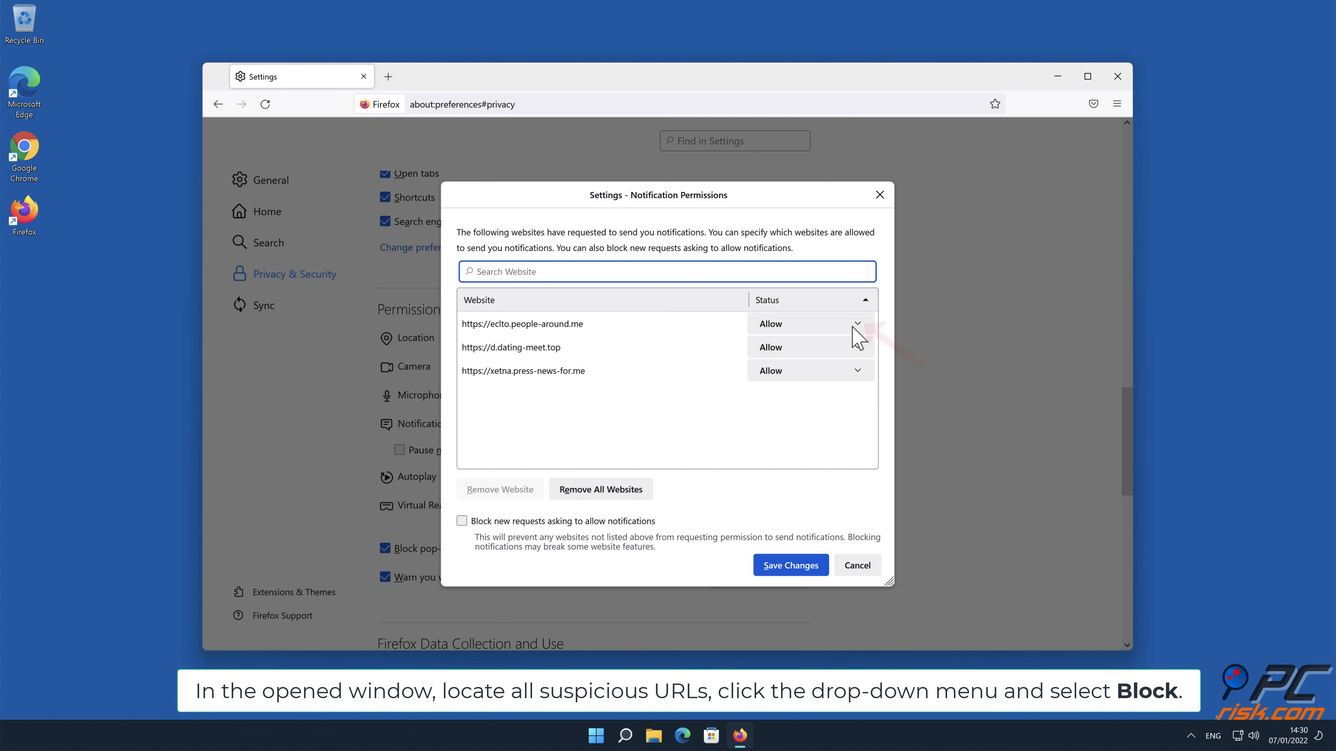